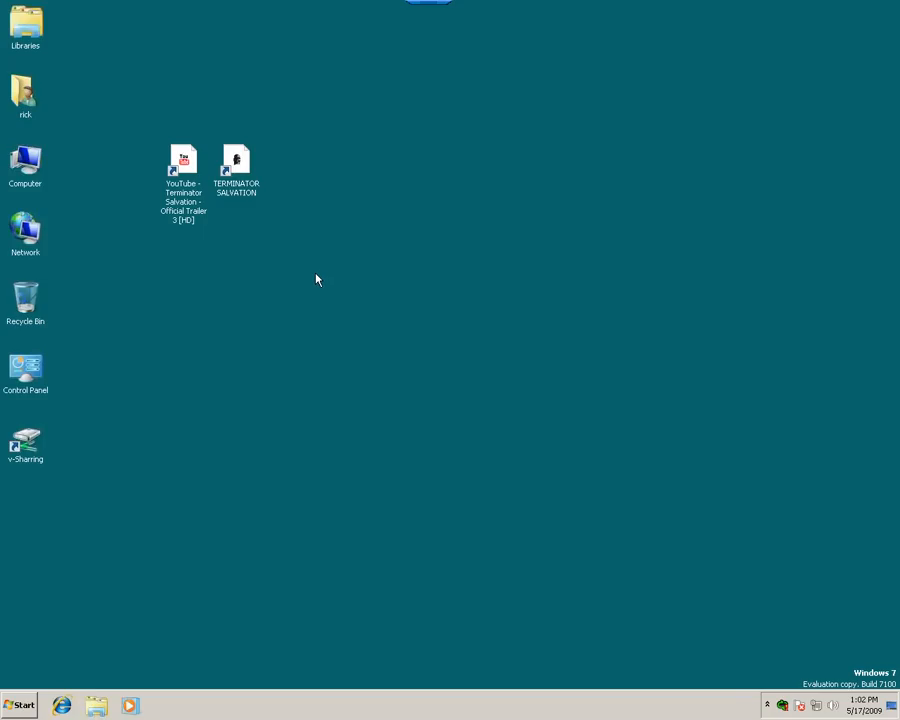
pyautogui.moveTo(243, 533)
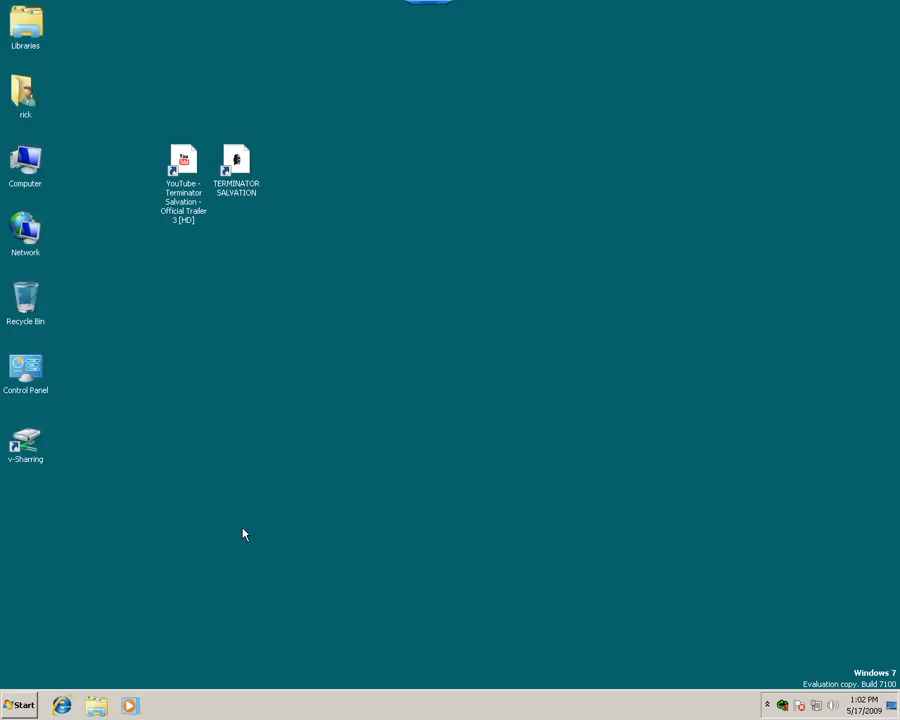
pyautogui.moveTo(62, 643)
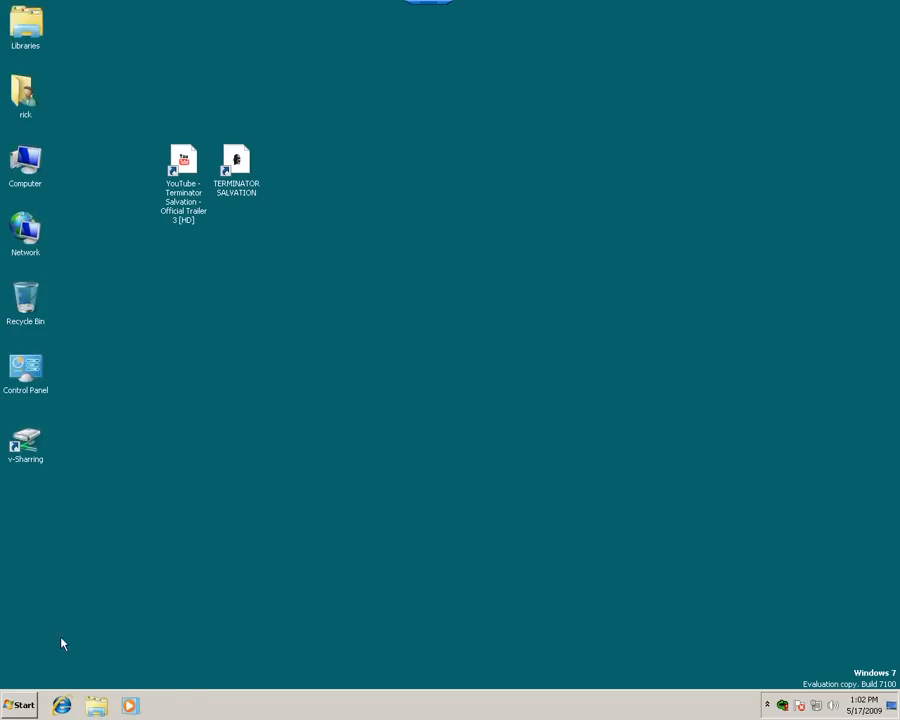
# - Launch Access, Excel and InfoPath 2007 from the Start menu's Microsoft Office folder
pyautogui.click(18, 705)
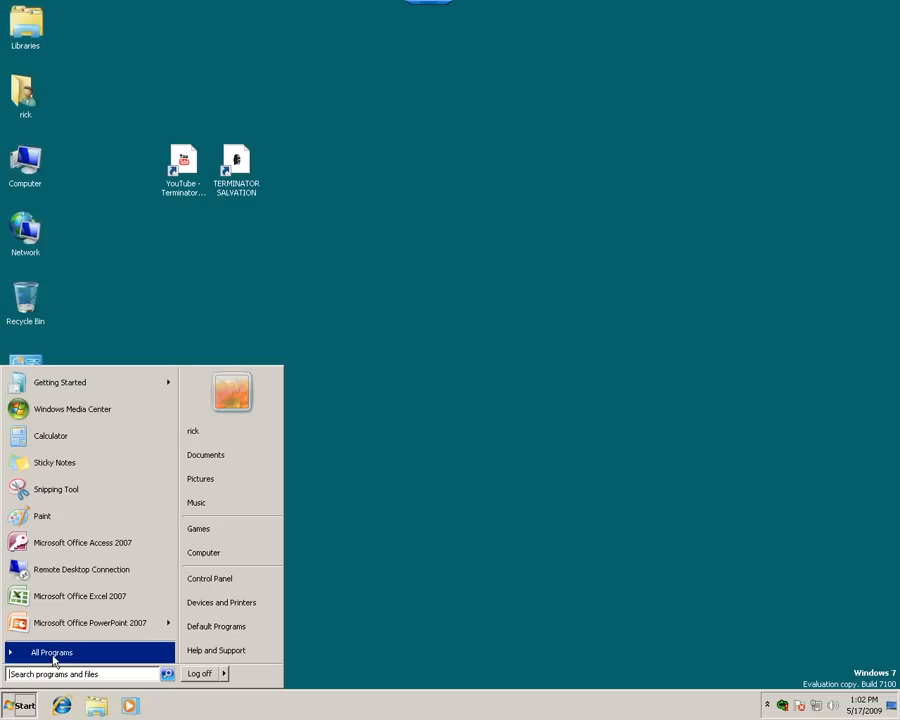
pyautogui.click(52, 652)
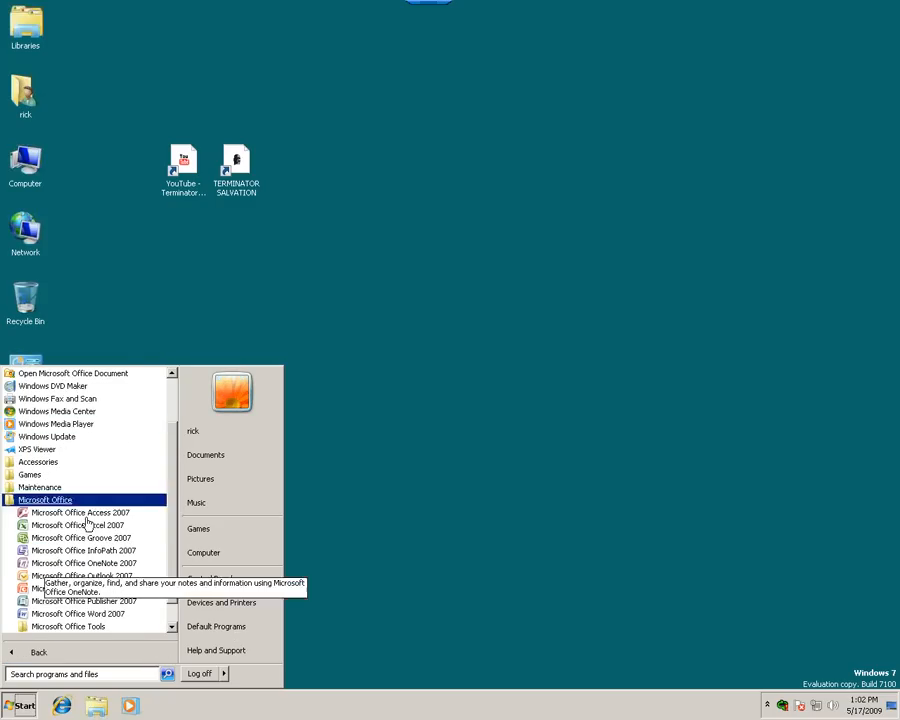
pyautogui.click(84, 512)
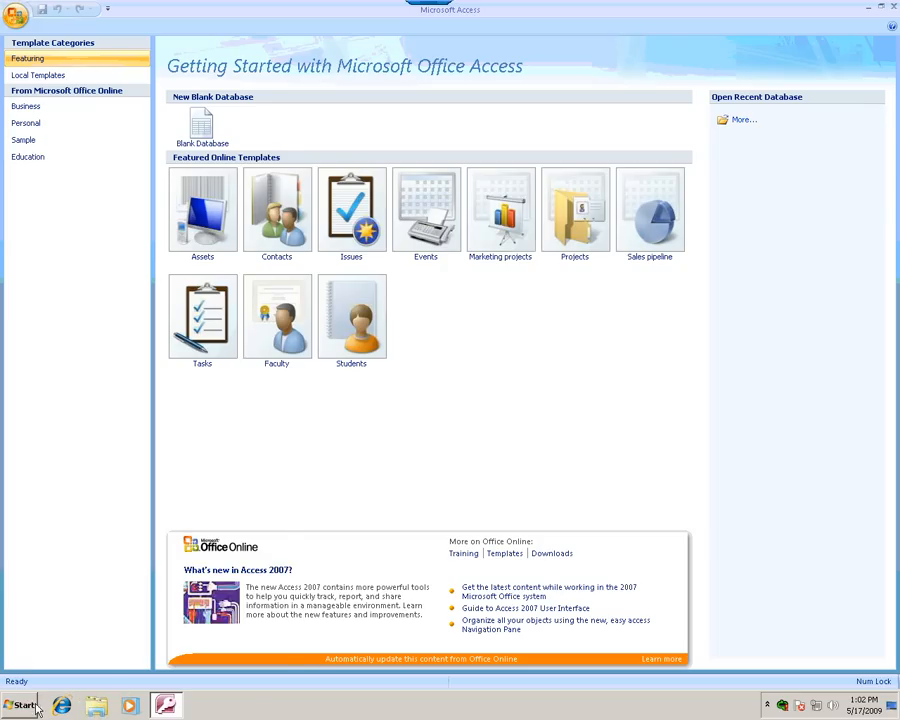
pyautogui.click(20, 705)
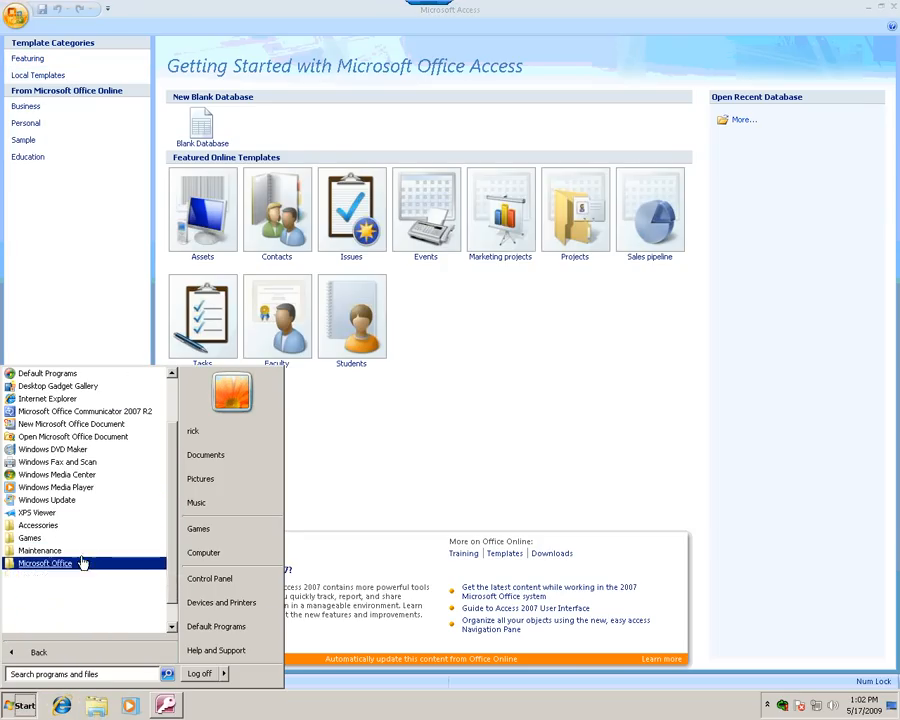
pyautogui.click(45, 563)
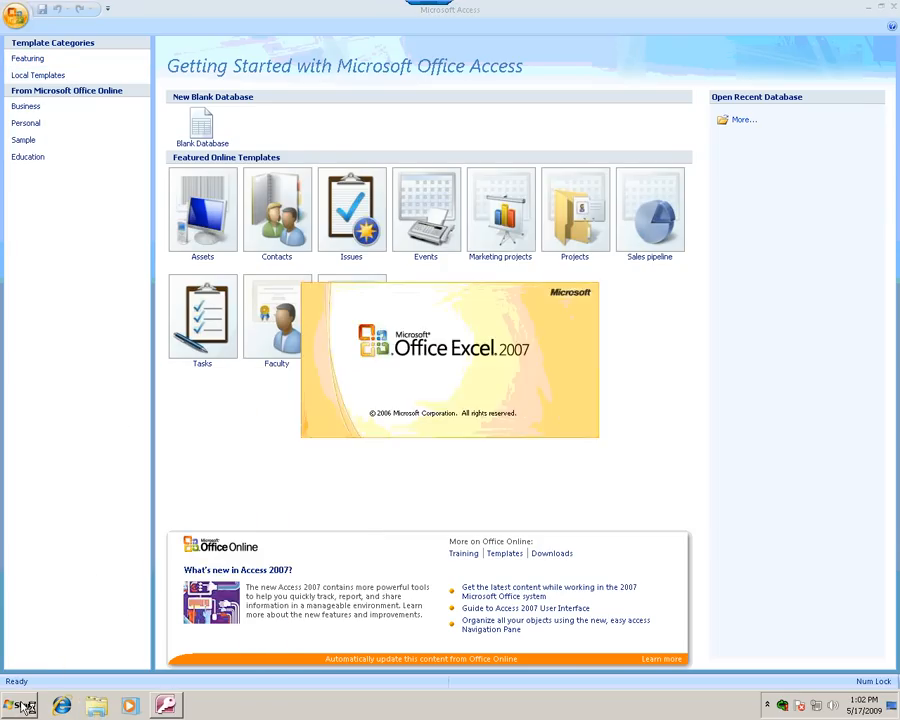
pyautogui.click(17, 705)
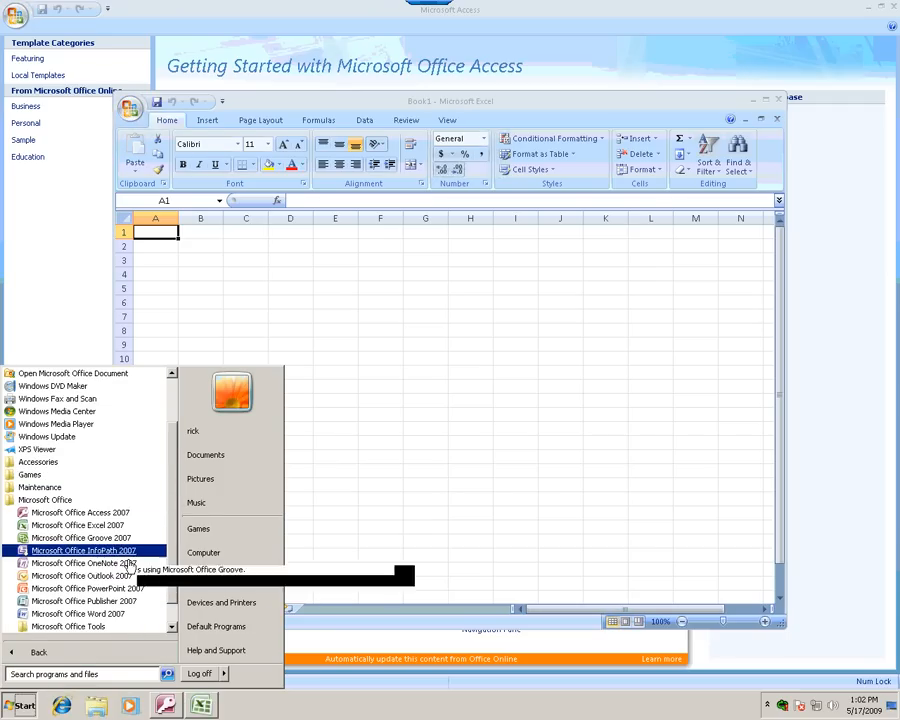
pyautogui.click(85, 563)
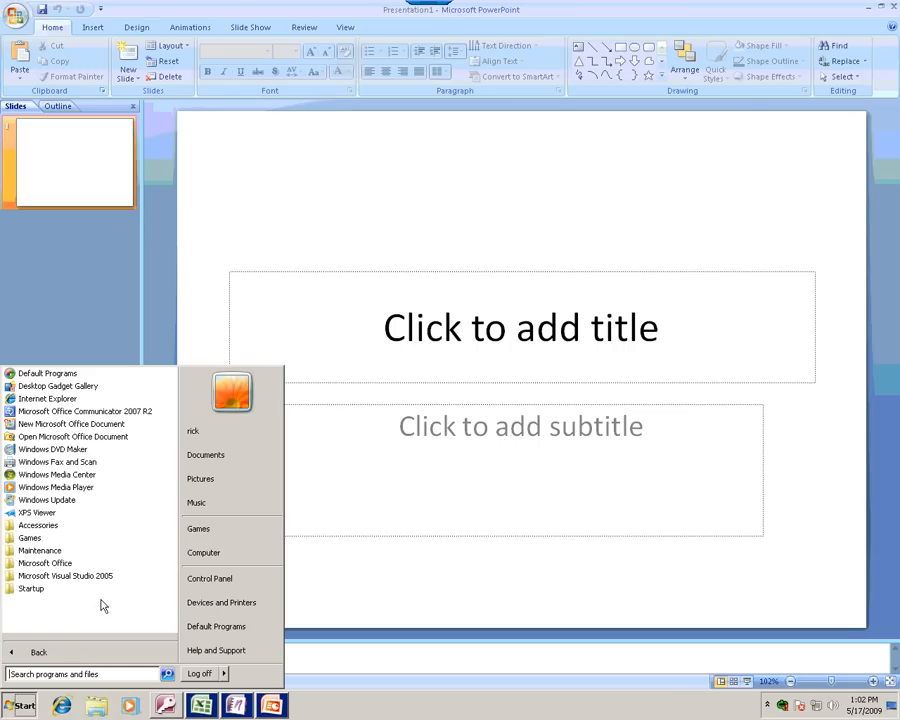
# - Launch Word and OneNote 2007, then minimize OneNote to reveal the desktop
pyautogui.click(44, 563)
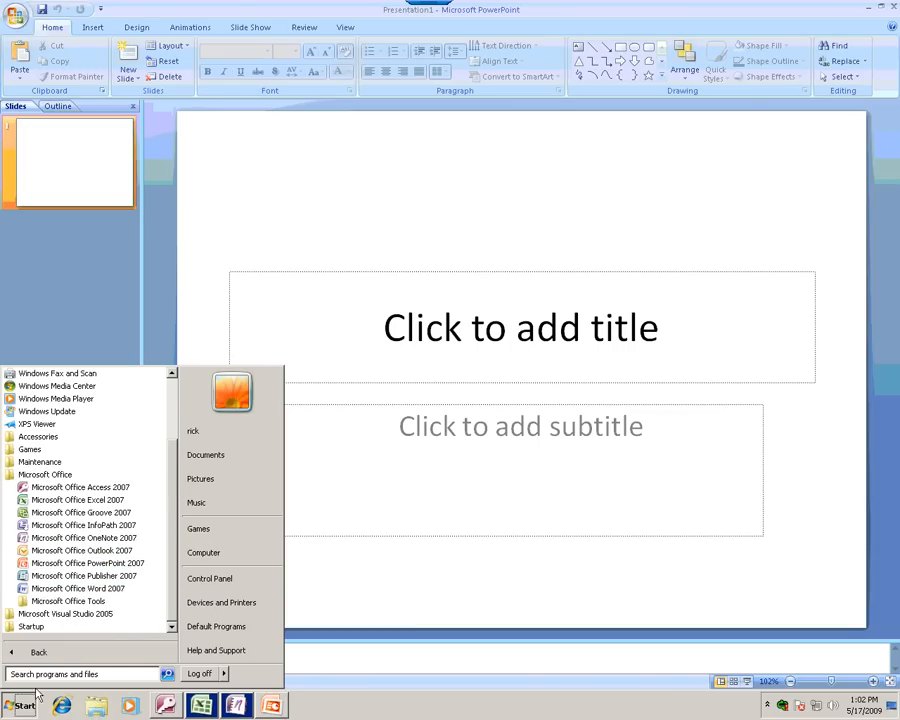
pyautogui.moveTo(83, 525)
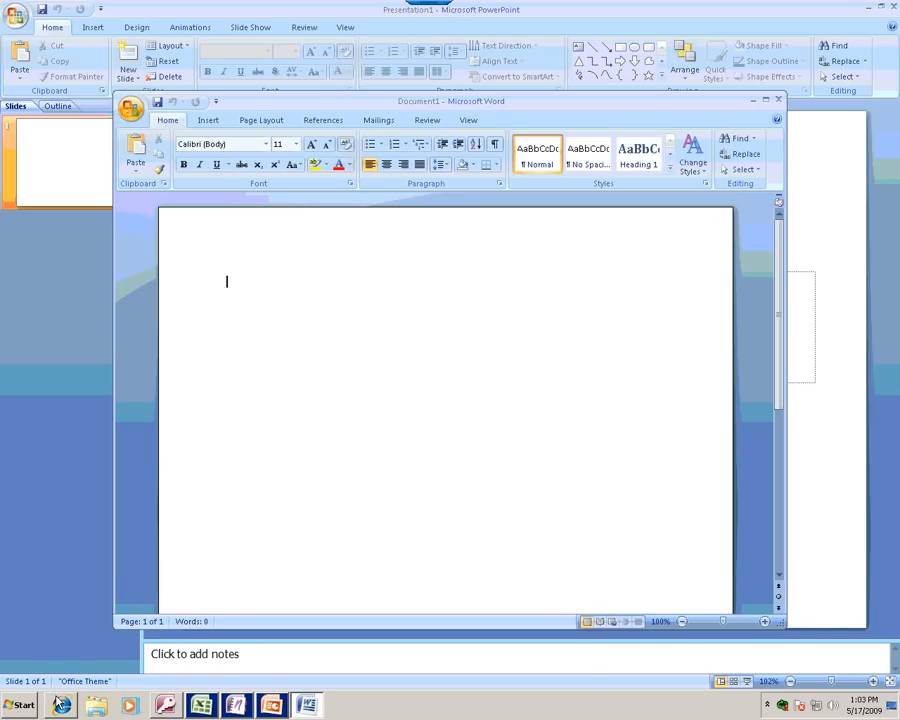
pyautogui.click(18, 705)
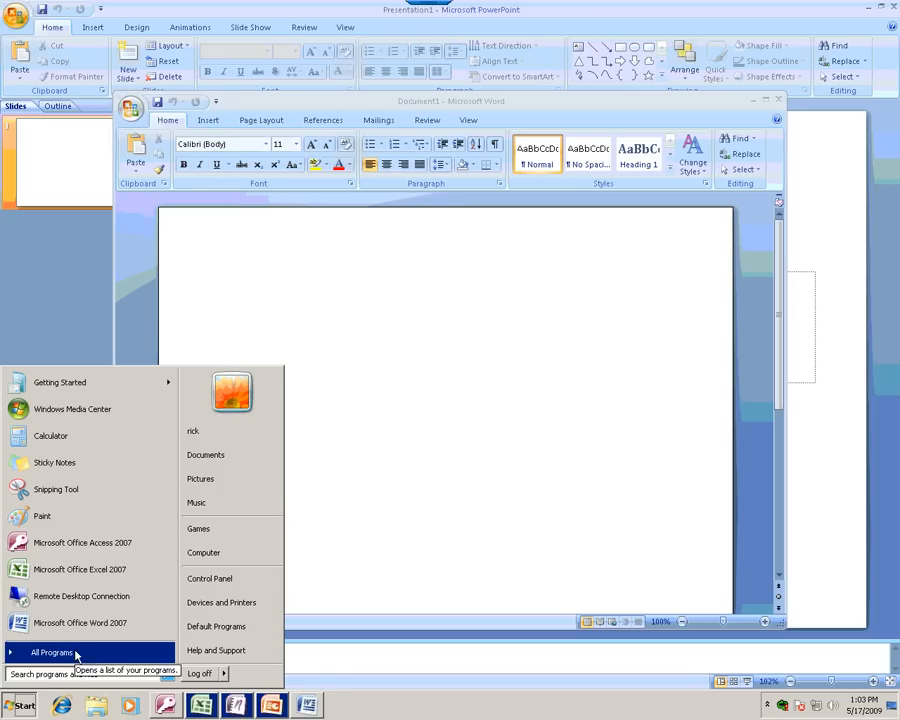
pyautogui.click(52, 652)
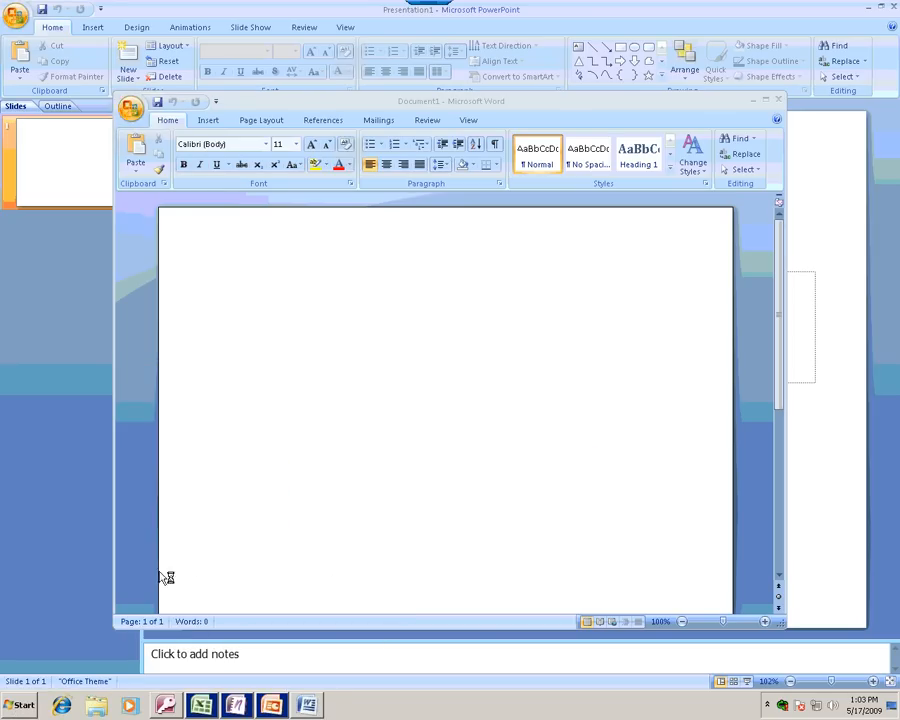
pyautogui.click(342, 705)
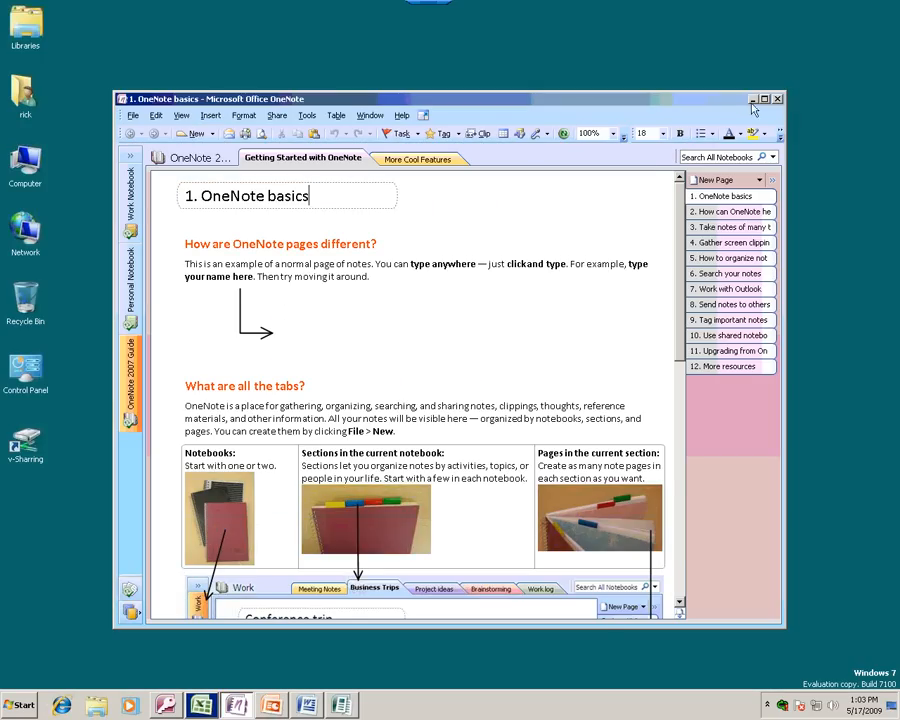
pyautogui.click(778, 98)
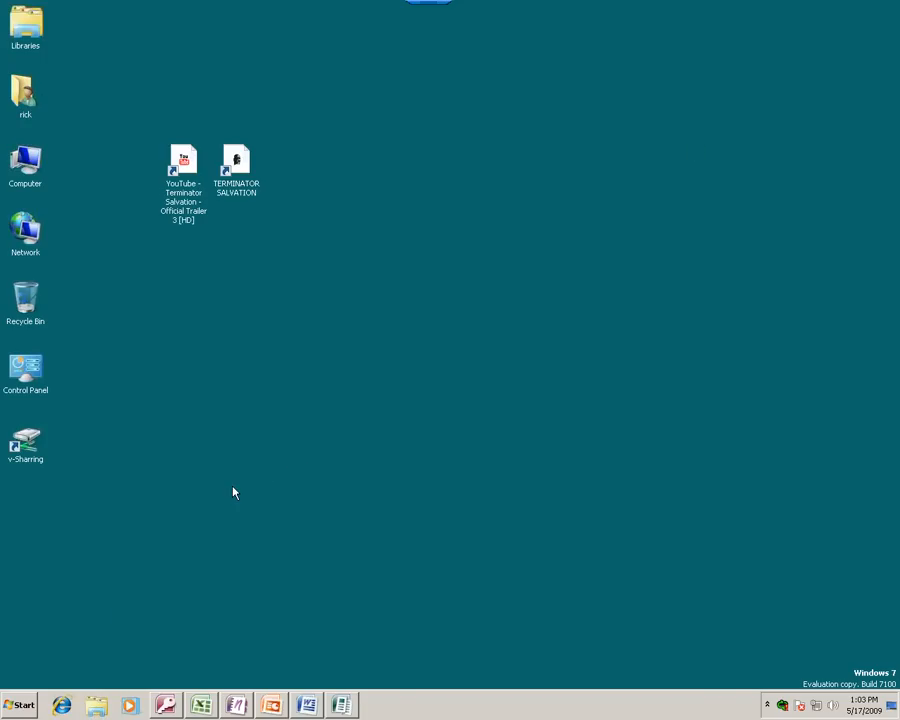
pyautogui.moveTo(22, 170)
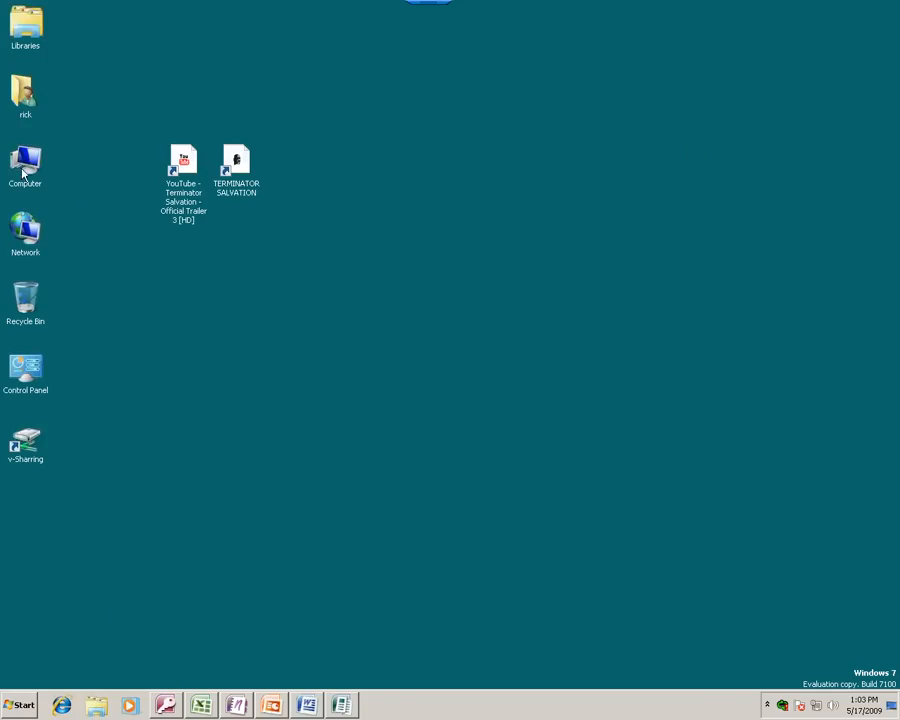
# - Open the Apps (N:) drive from Computer and reposition its window
pyautogui.doubleClick(25, 165)
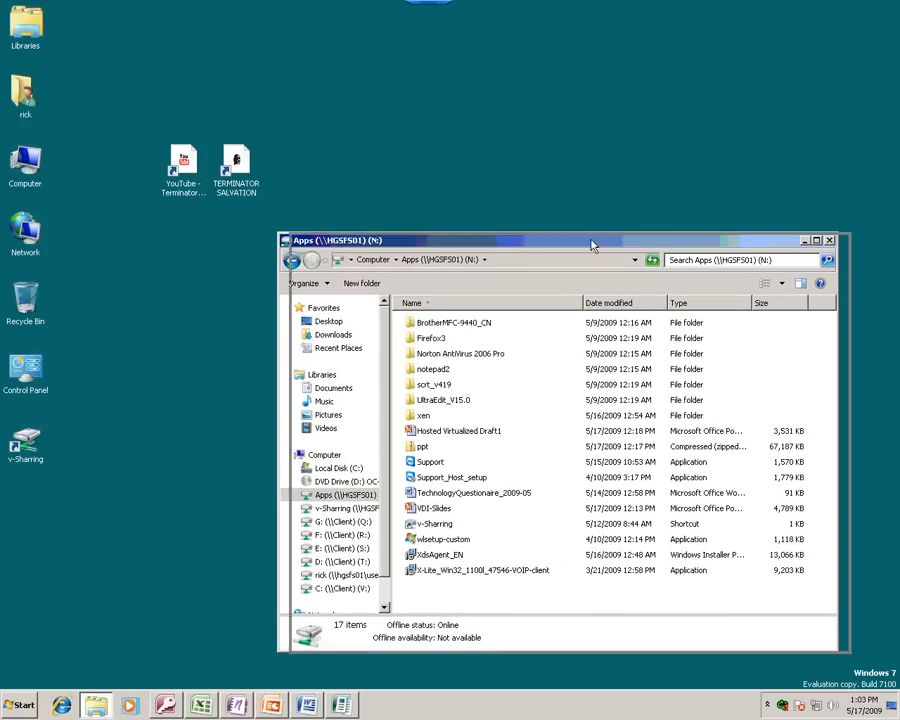
pyautogui.moveTo(592, 240); pyautogui.dragTo(502, 229)
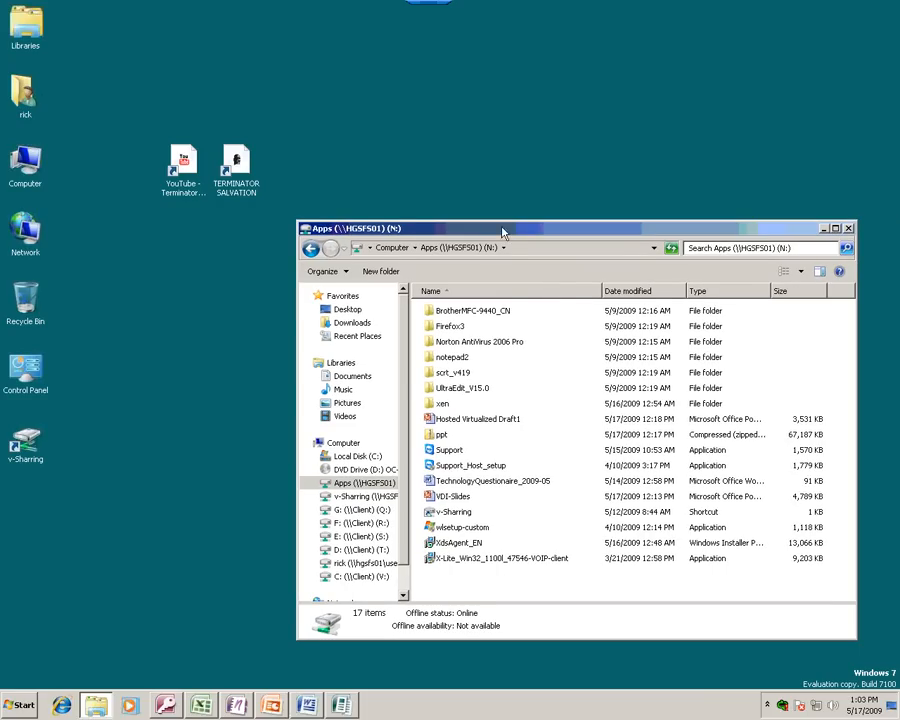
pyautogui.moveTo(503, 229); pyautogui.dragTo(494, 234)
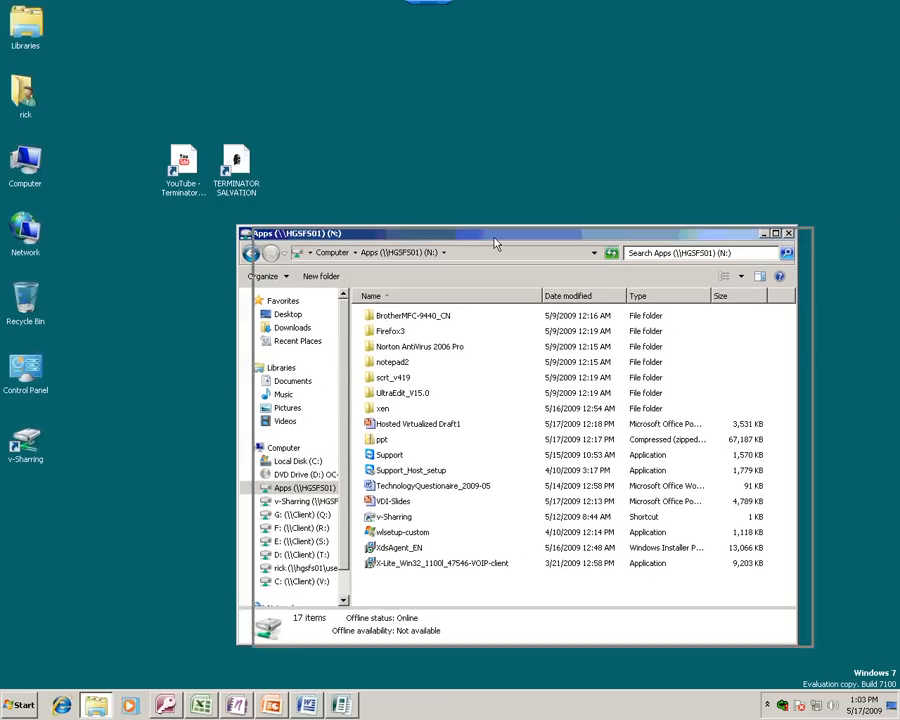
# - Copy XdsAgent_EN onto the desktop and select the X-Lite and VDI-Slides files
pyautogui.click(460, 563)
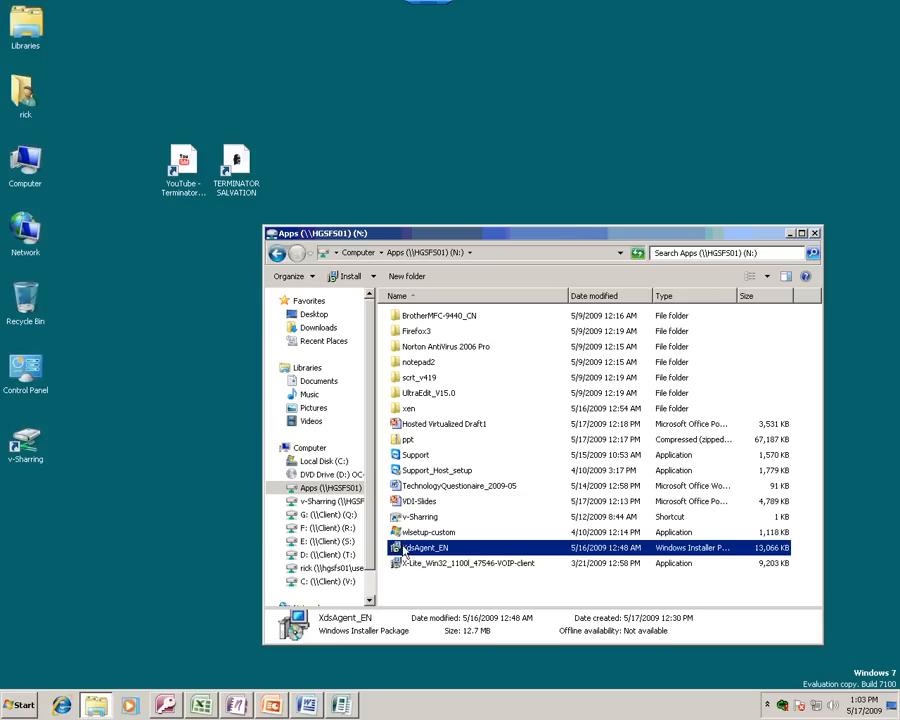
pyautogui.moveTo(430, 547); pyautogui.dragTo(130, 510)
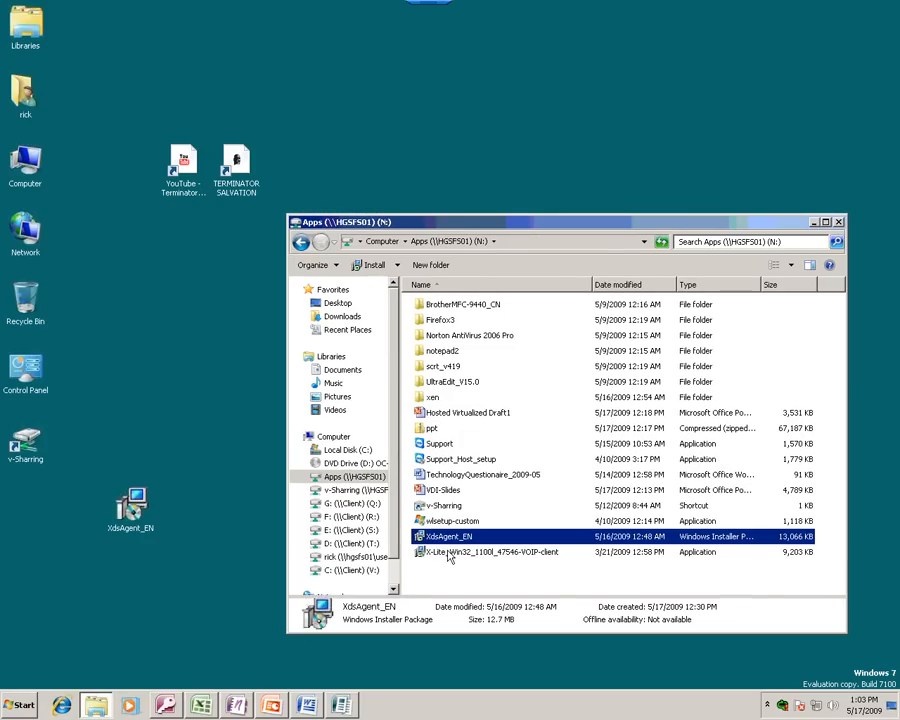
pyautogui.click(490, 552)
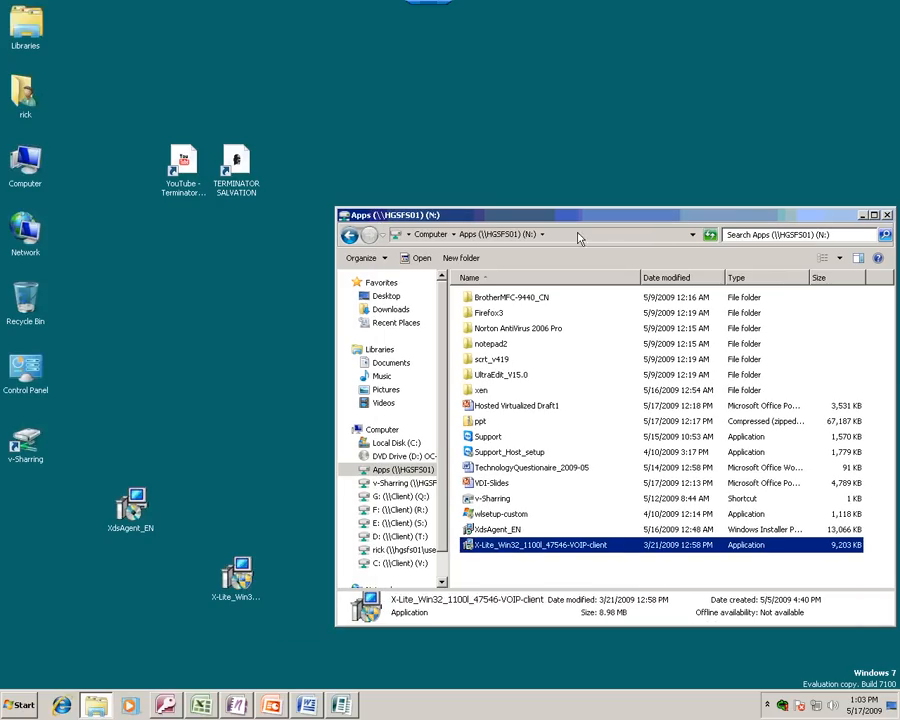
pyautogui.click(490, 483)
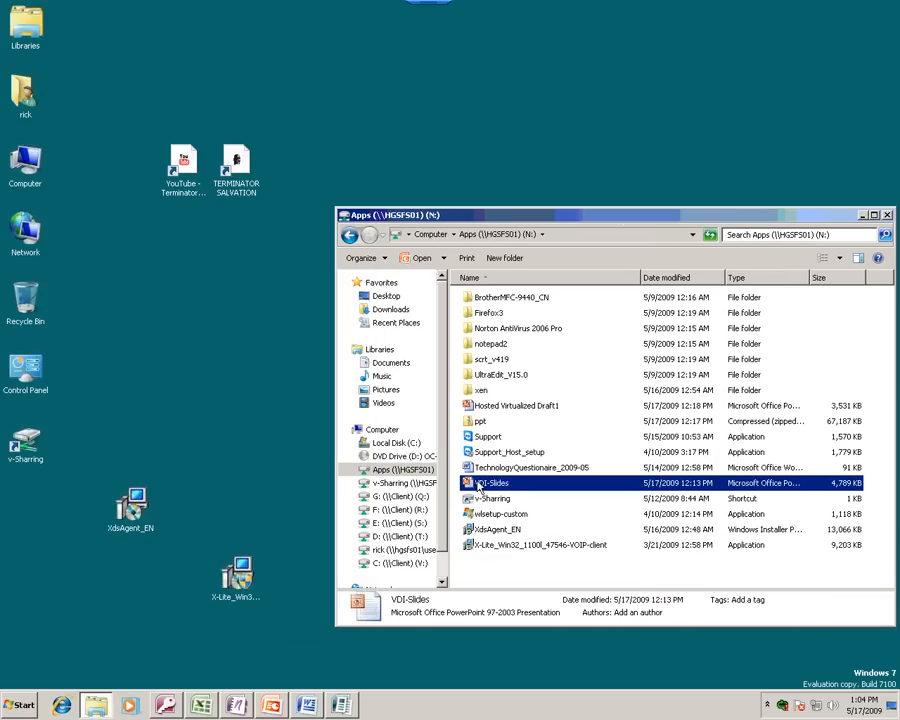
# - Copy VDI-Slides, TechnologyQuestionaire_2009-05 and Hosted Virtualized Draft1 to the desktop, opening the questionnaire and draft
pyautogui.moveTo(490, 483); pyautogui.dragTo(235, 440)
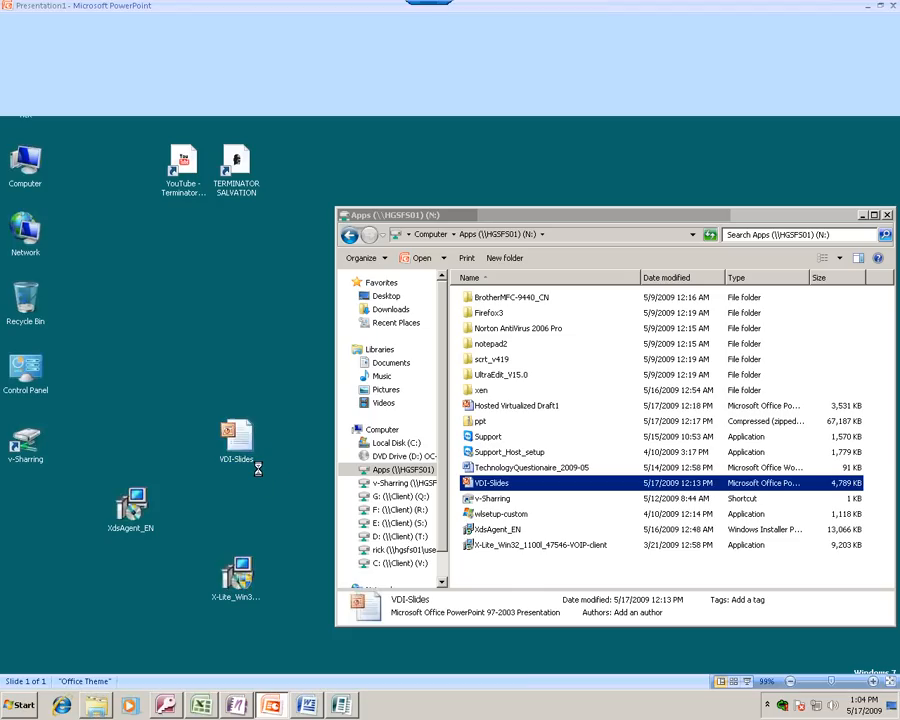
pyautogui.doubleClick(491, 483)
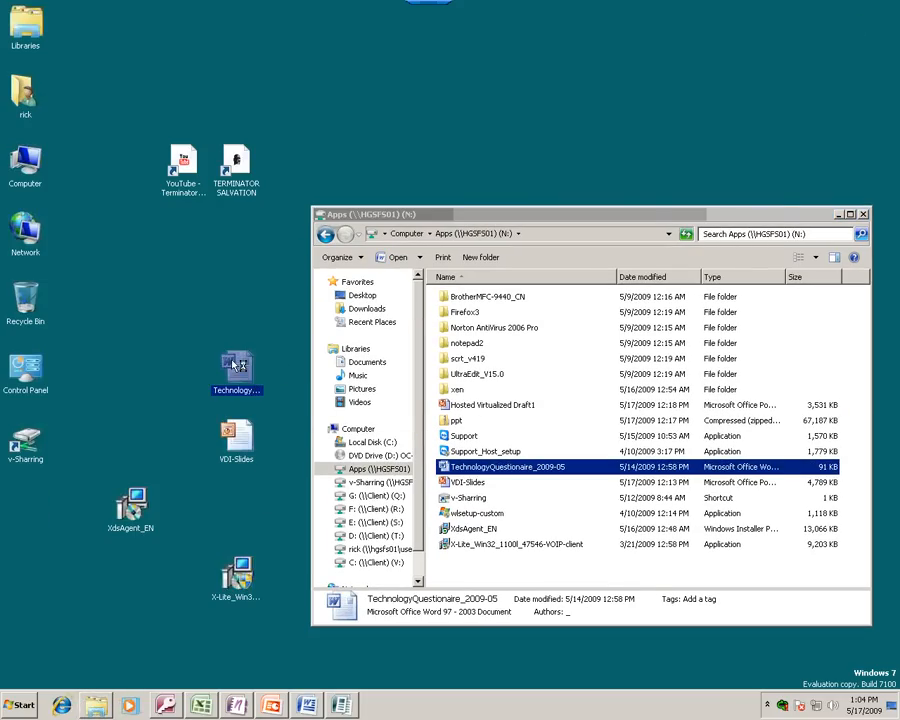
pyautogui.doubleClick(507, 467)
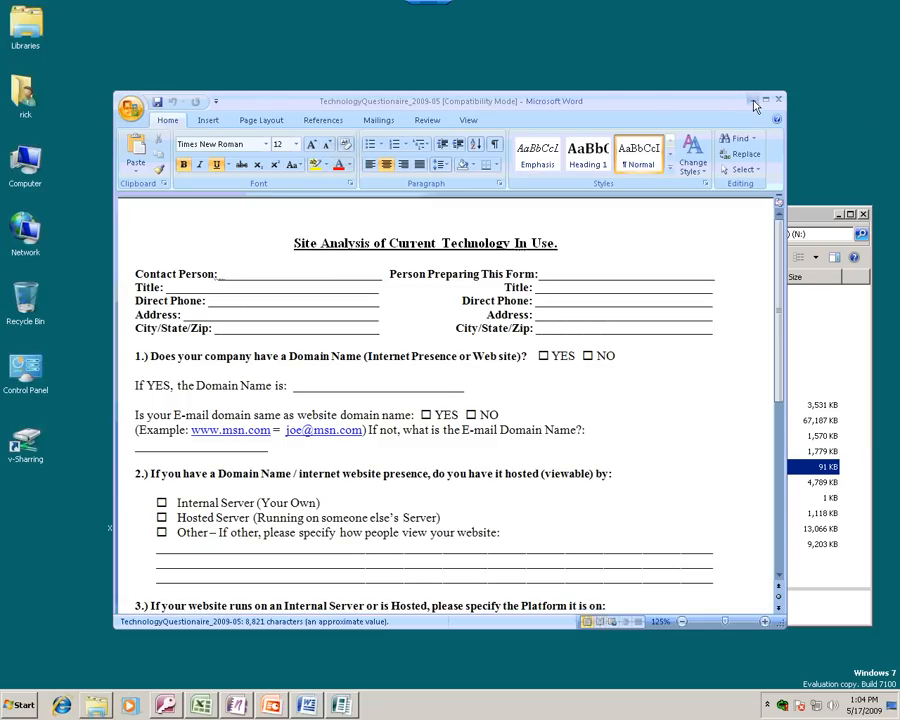
pyautogui.click(754, 101)
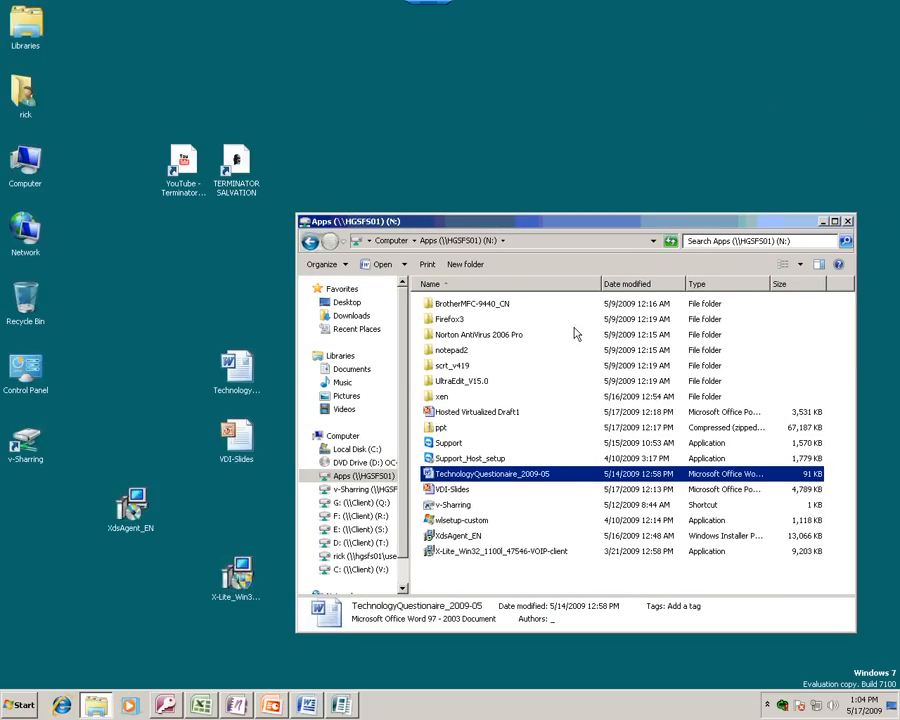
pyautogui.click(478, 412)
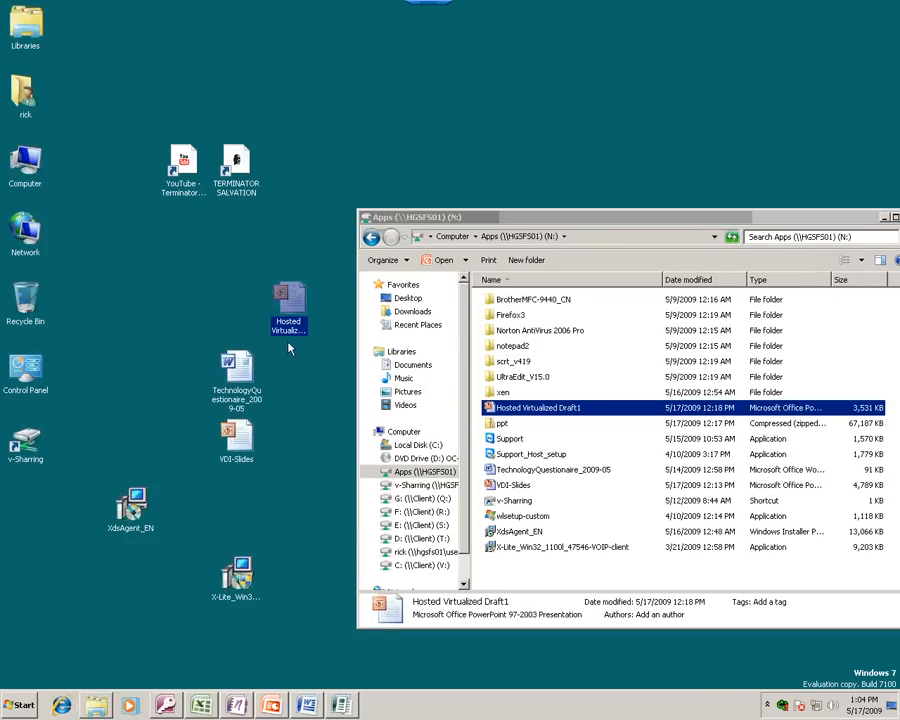
pyautogui.doubleClick(538, 407)
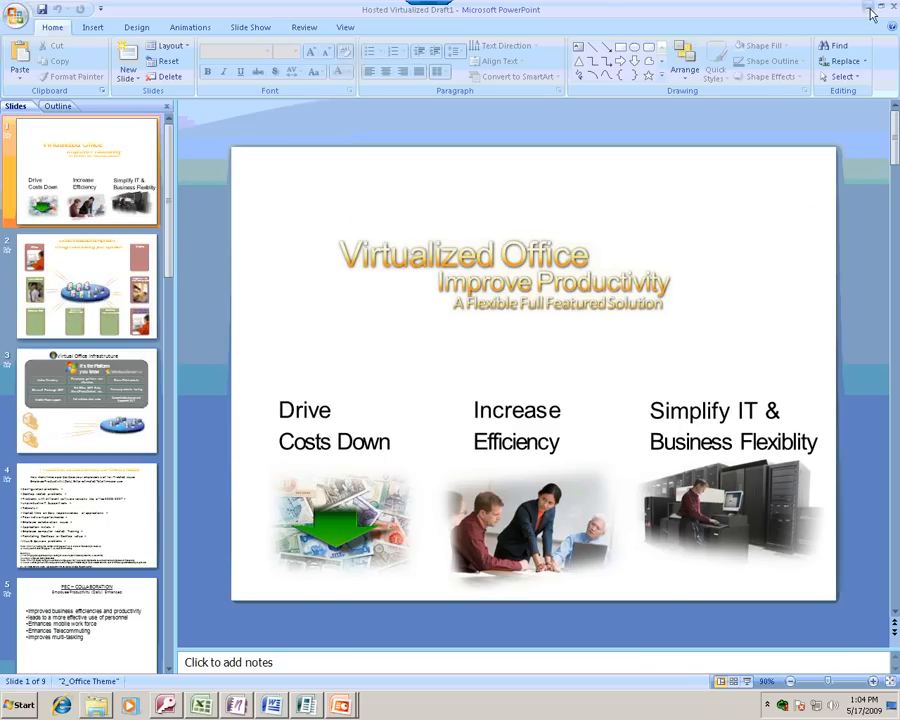
# - Minimize the presentation, move the Apps window fully onscreen, and open the client F: drive
pyautogui.click(869, 12)
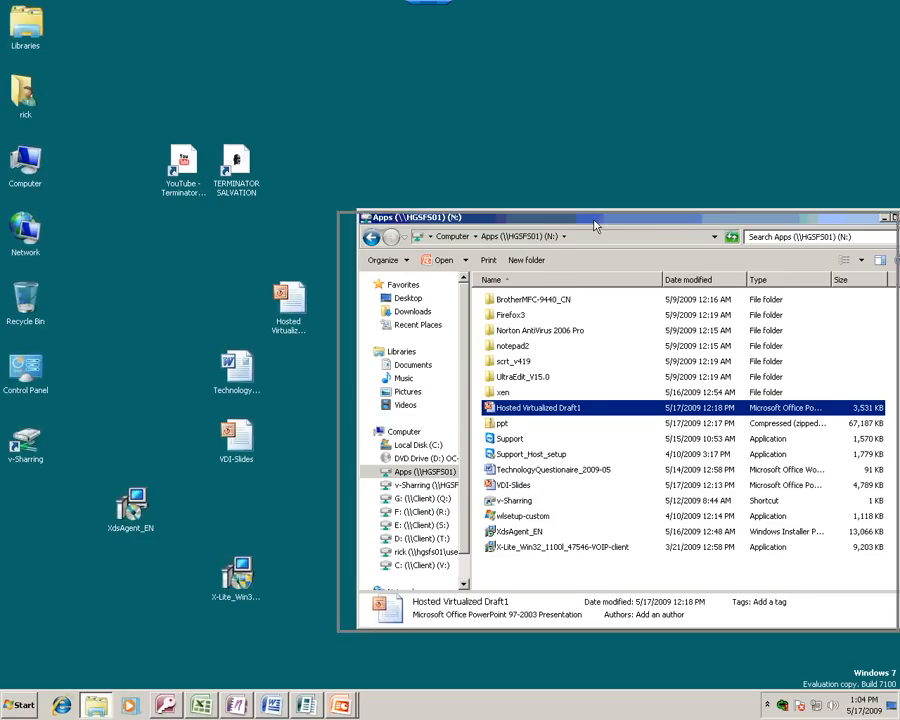
pyautogui.doubleClick(502, 392)
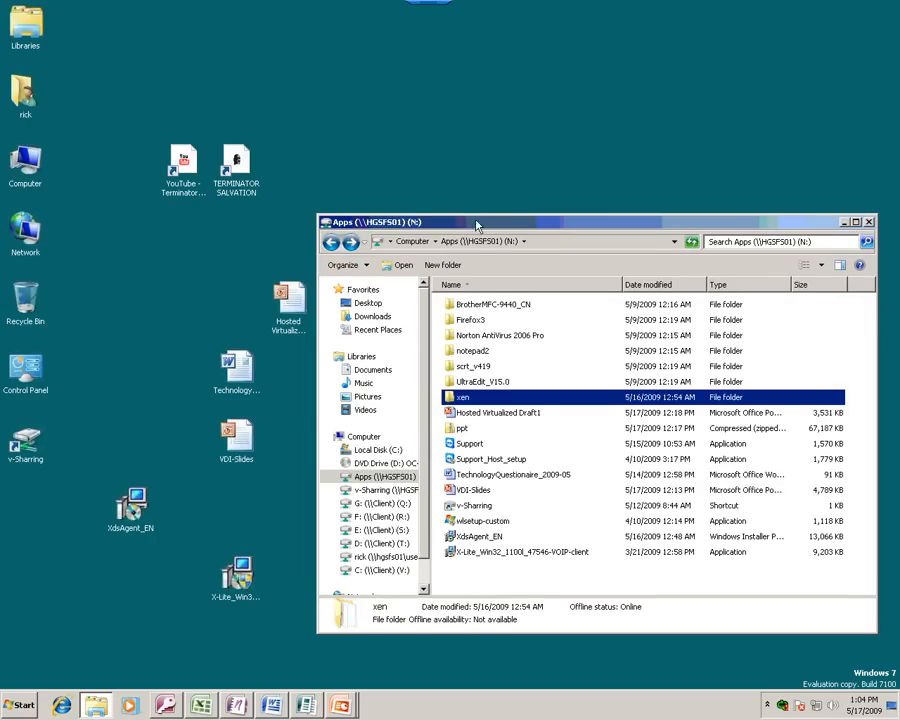
pyautogui.moveTo(476, 222); pyautogui.dragTo(530, 200)
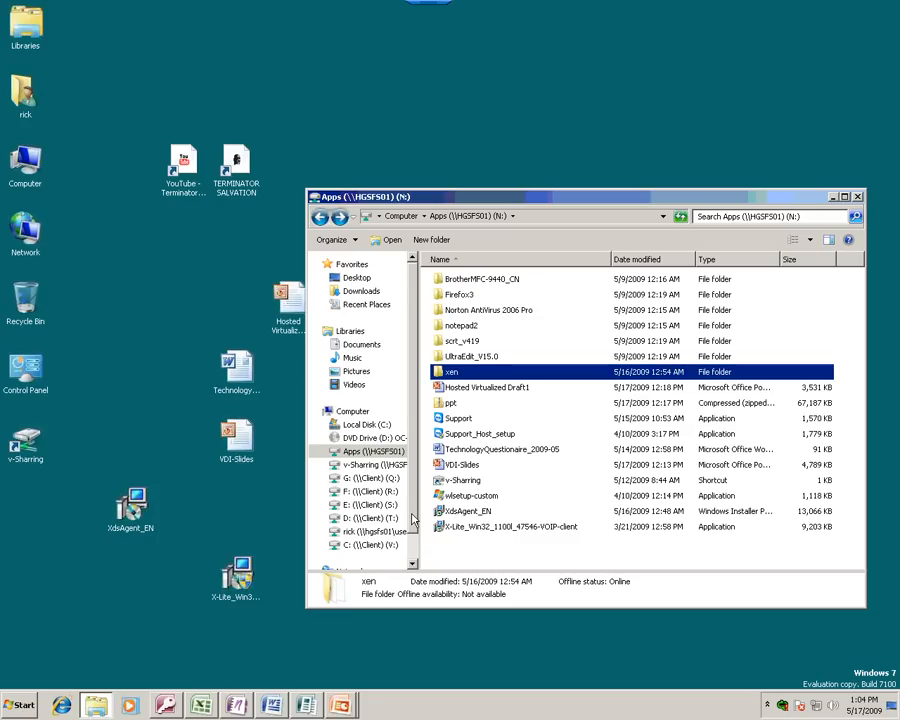
pyautogui.click(365, 478)
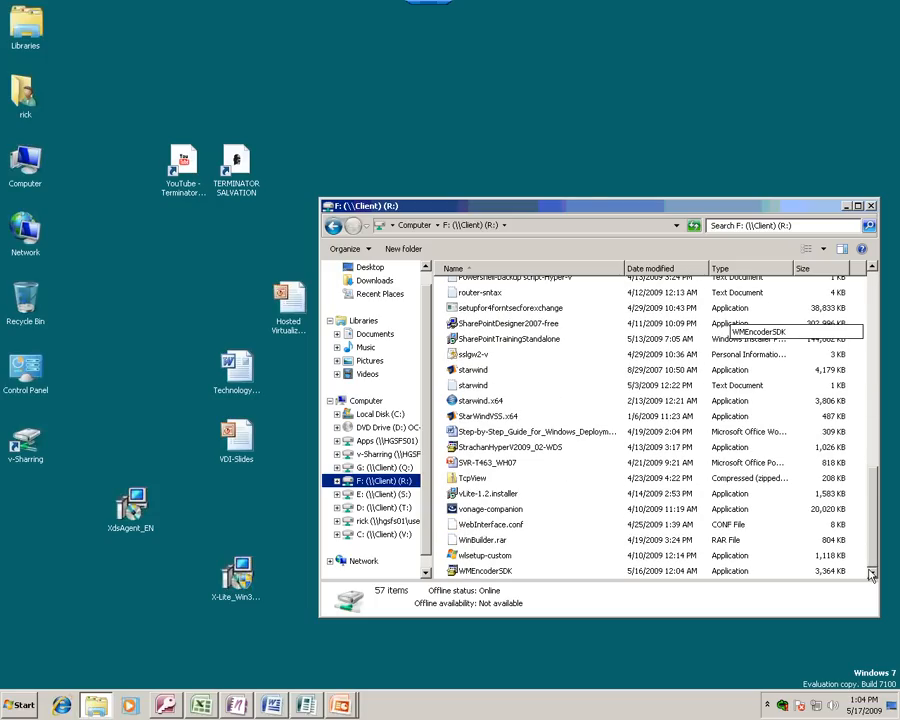
pyautogui.moveTo(597, 493)
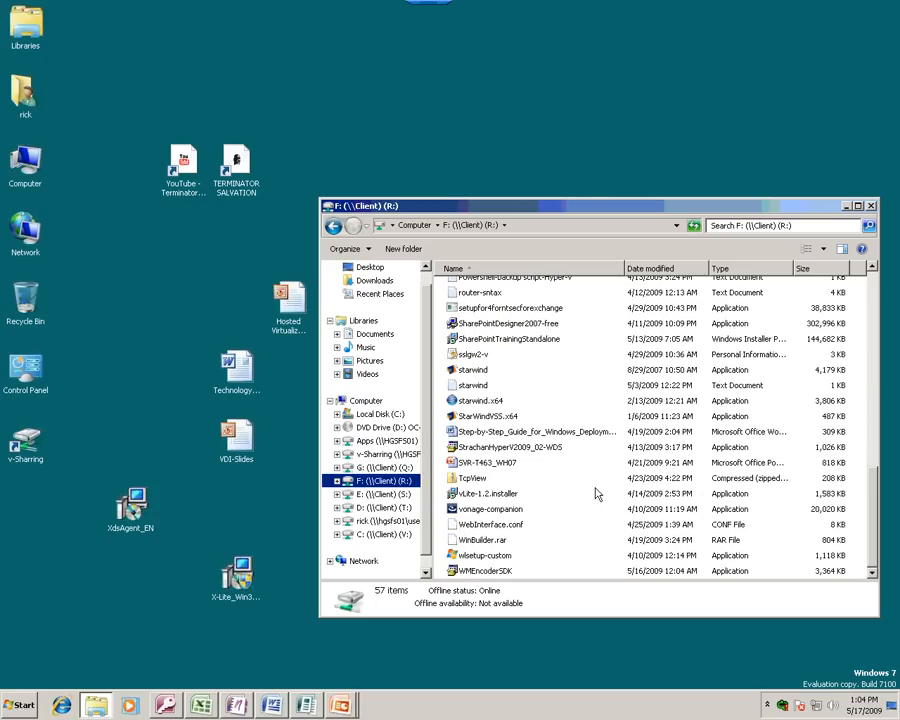
pyautogui.moveTo(494, 560)
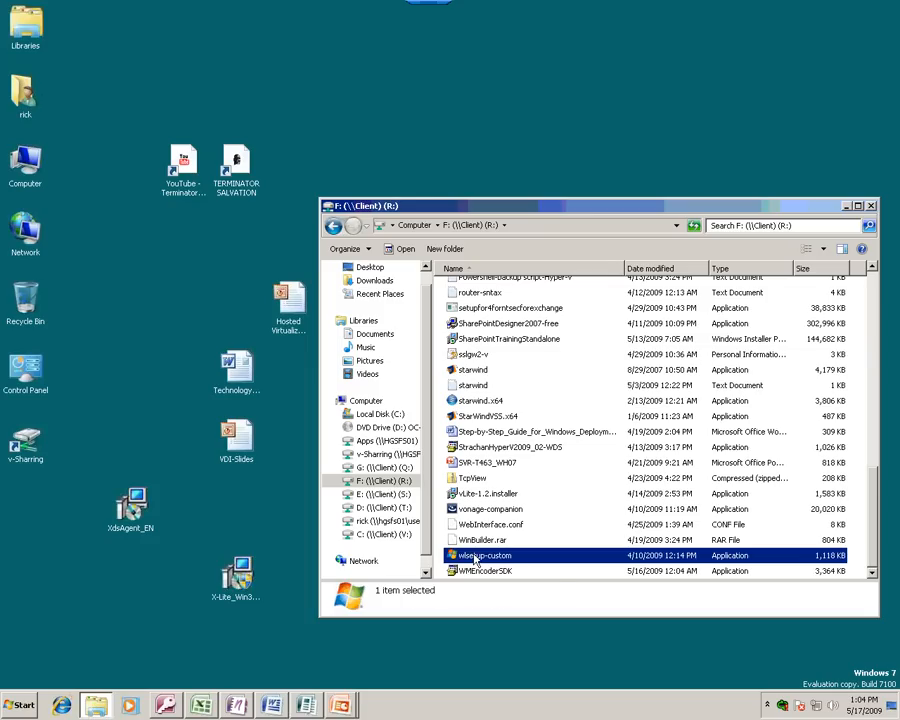
pyautogui.moveTo(262, 523)
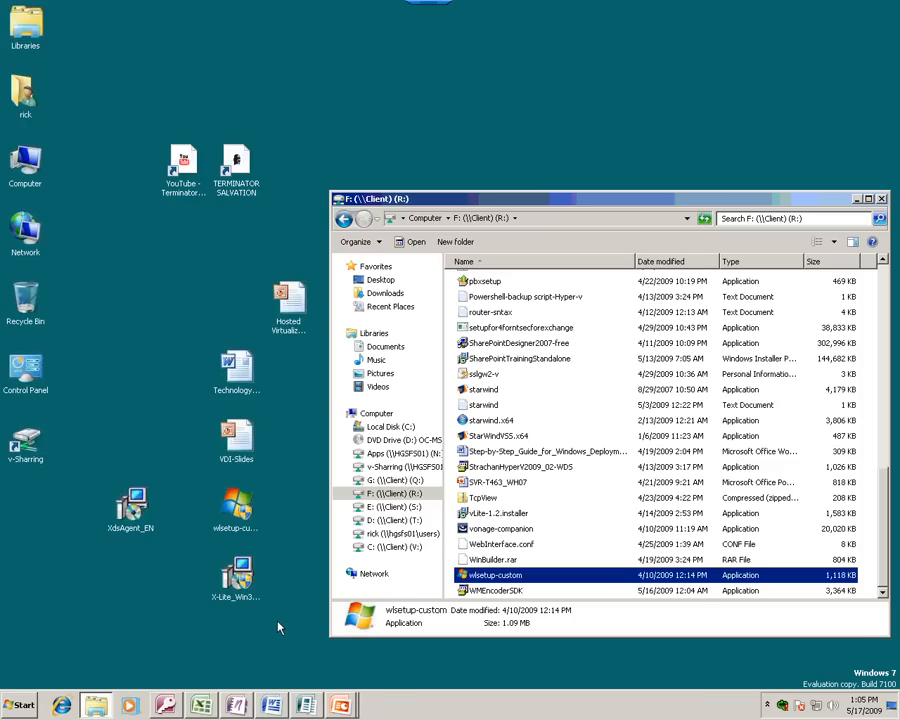
pyautogui.moveTo(535, 190)
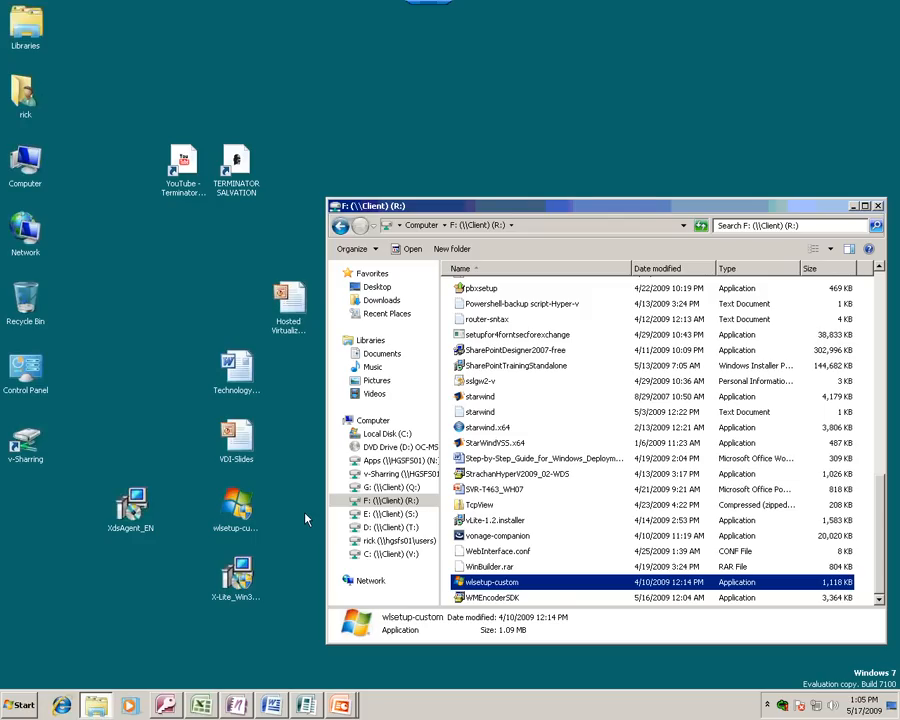
pyautogui.moveTo(625, 218)
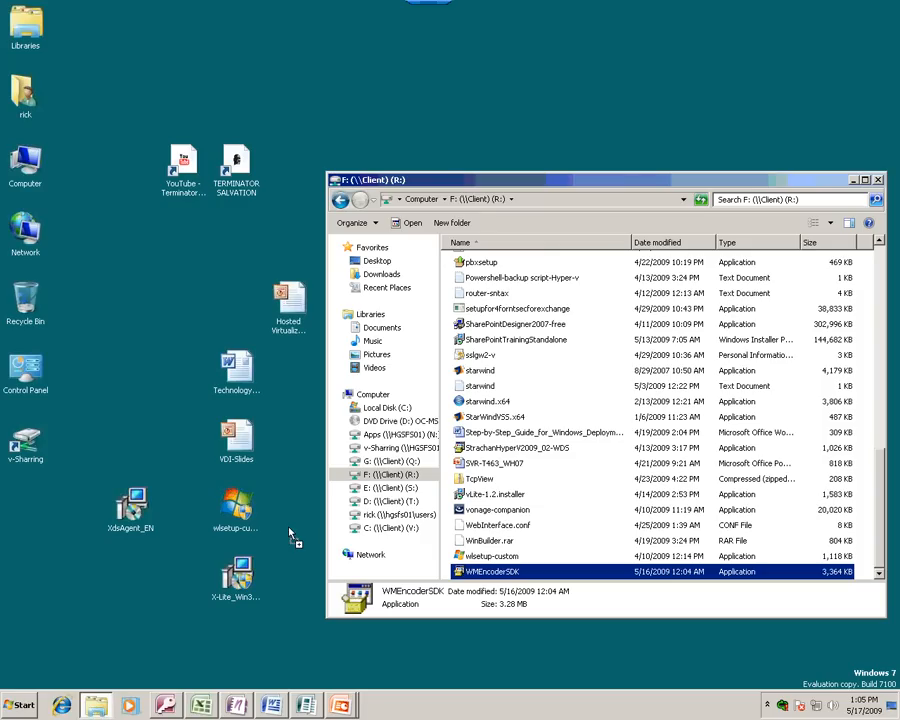
# - Copy WMEncoderSDK from the F: client drive onto the desktop
pyautogui.click(235, 510)
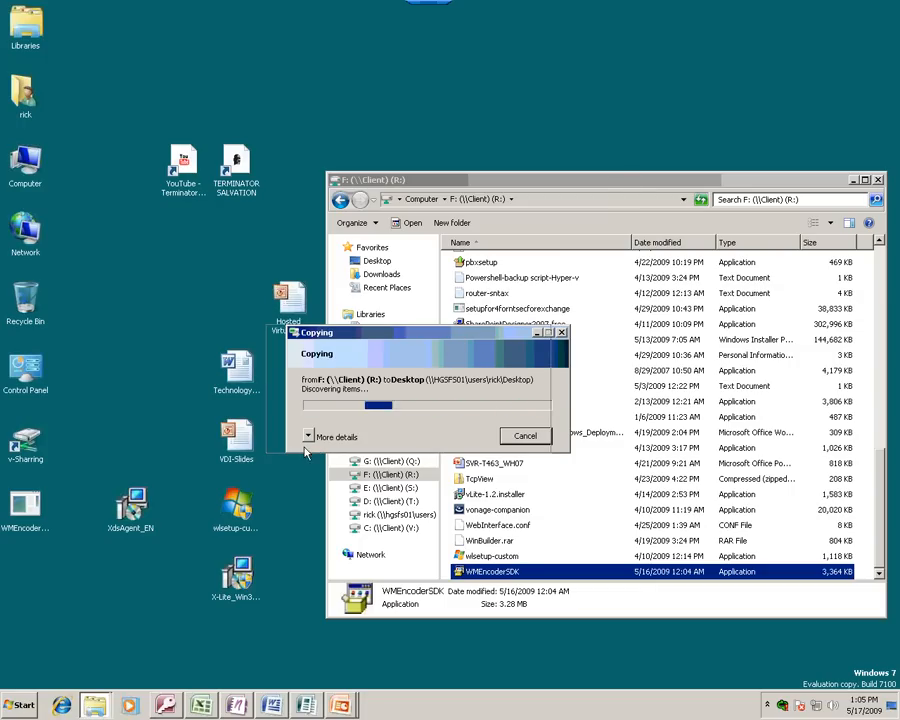
pyautogui.click(335, 437)
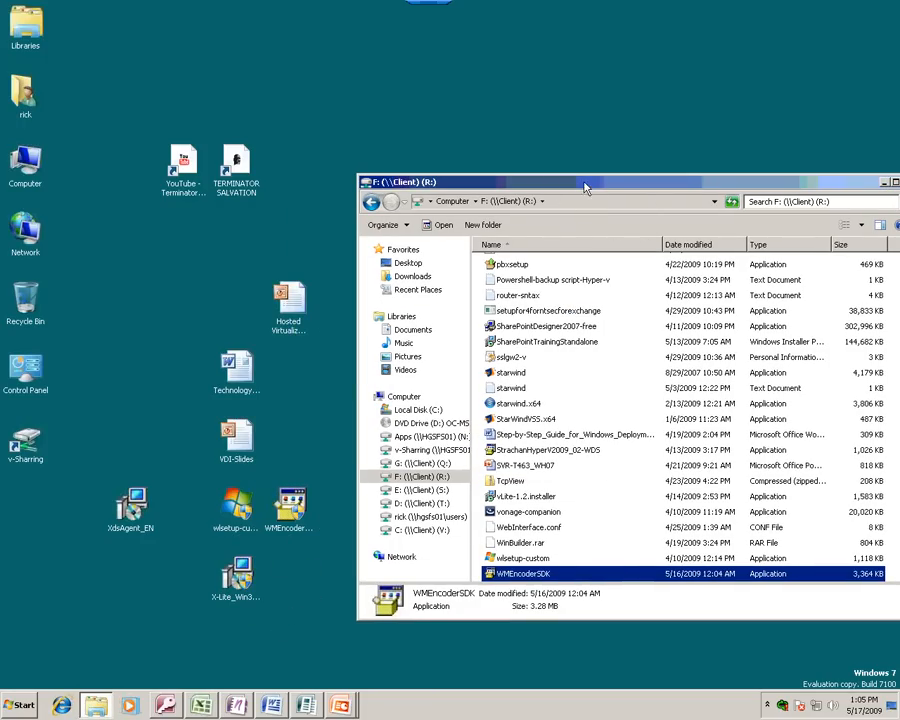
# - Scroll the list to the top and browse the D: (\Client) drive's 42 folders
pyautogui.scroll(3)
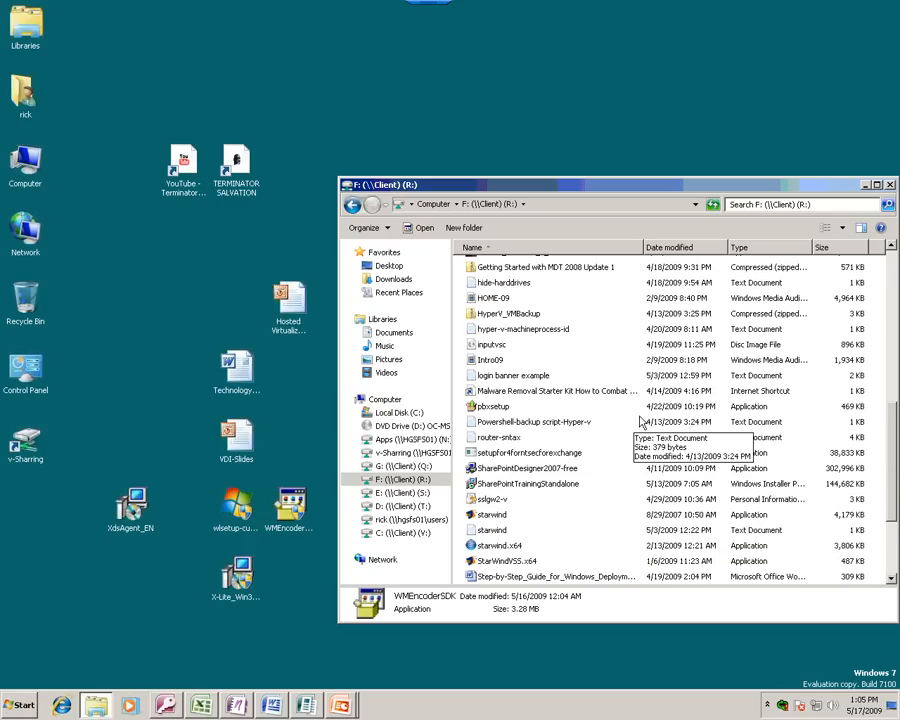
pyautogui.click(525, 468)
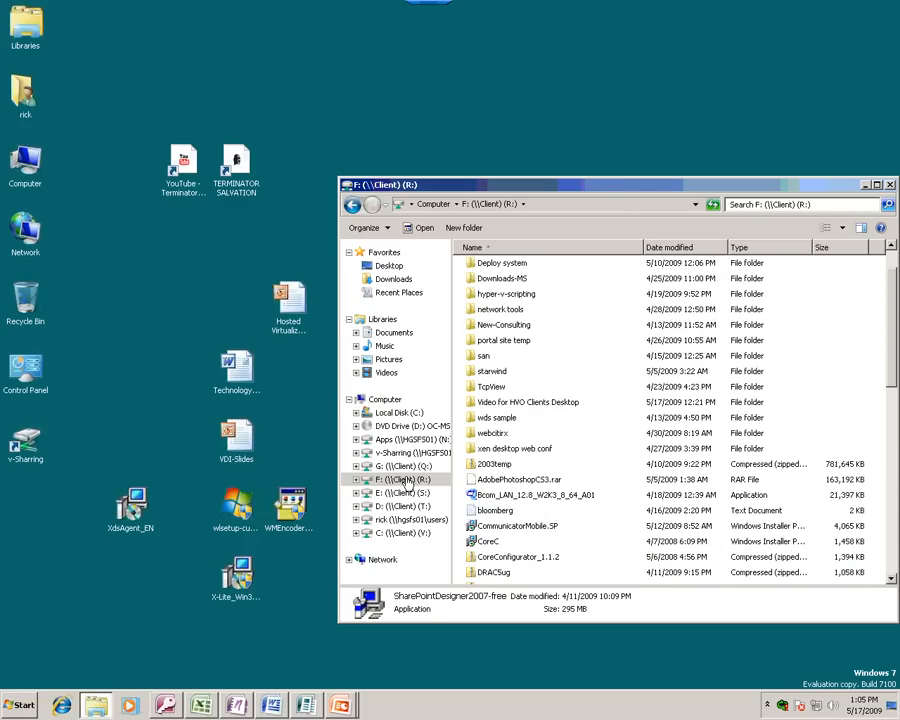
pyautogui.click(400, 466)
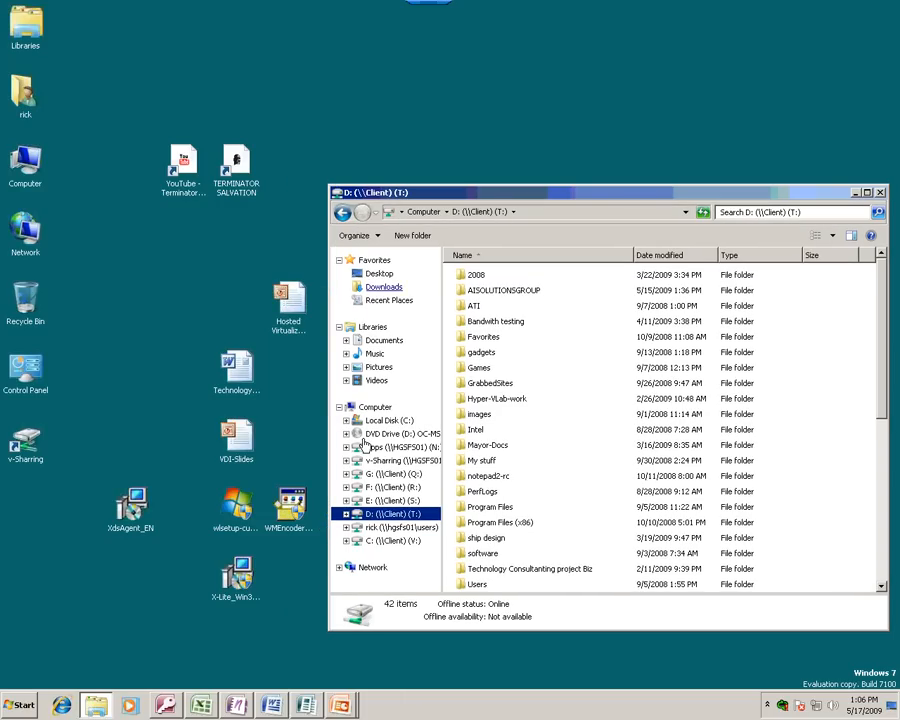
pyautogui.click(400, 447)
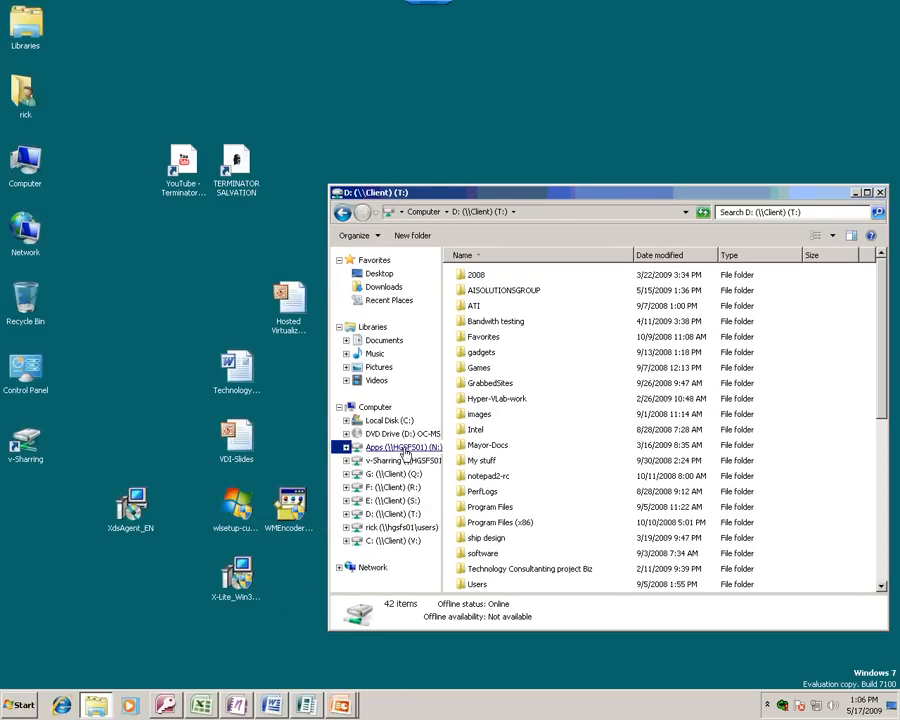
# - Copy the zipped ppt folder to the desktop and close the Apps Explorer window
pyautogui.click(378, 446)
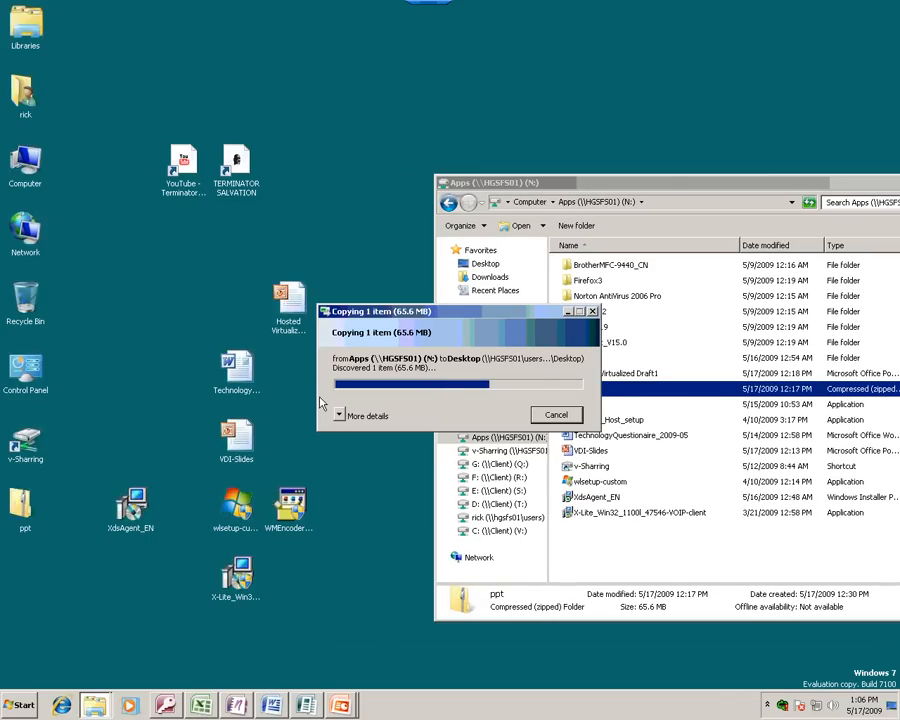
pyautogui.click(555, 414)
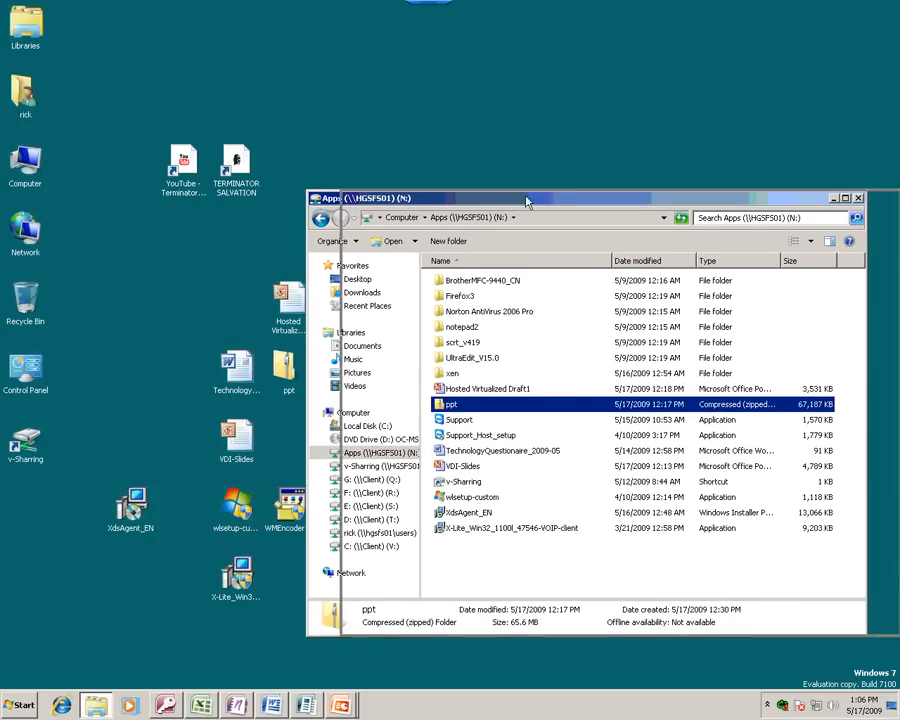
pyautogui.moveTo(530, 197); pyautogui.dragTo(510, 218)
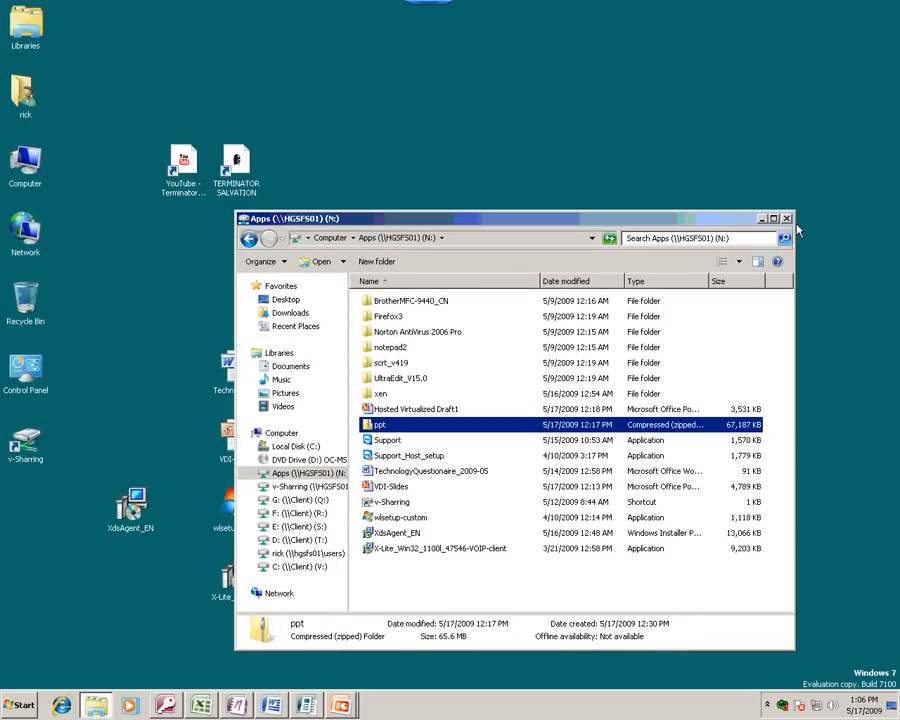
pyautogui.click(786, 218)
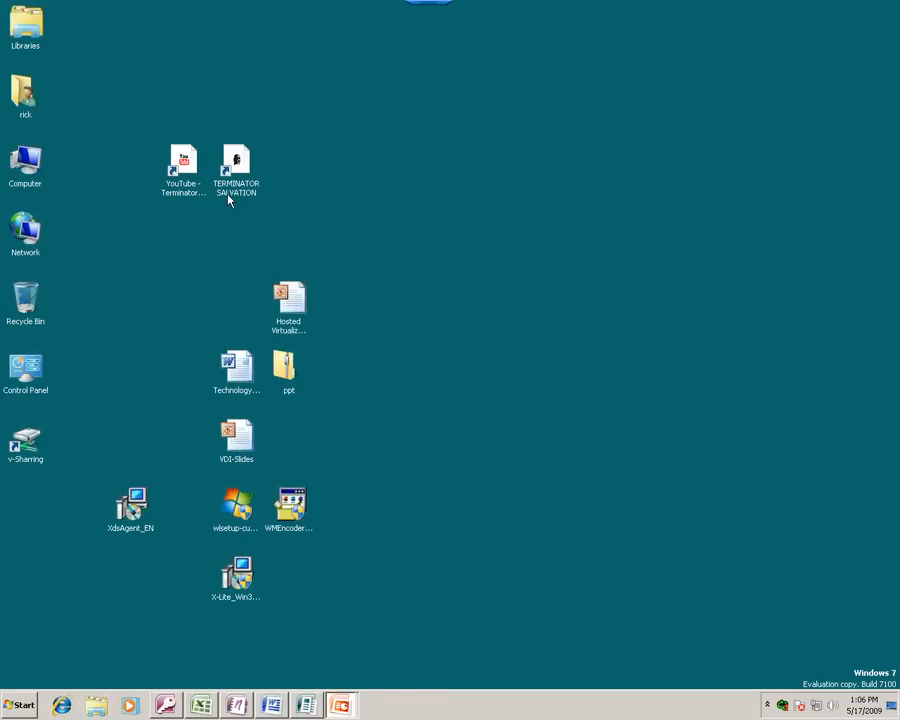
# - Play the Terminator Salvation YouTube trailer, pausing and resuming it, then close Internet Explorer
pyautogui.click(183, 160)
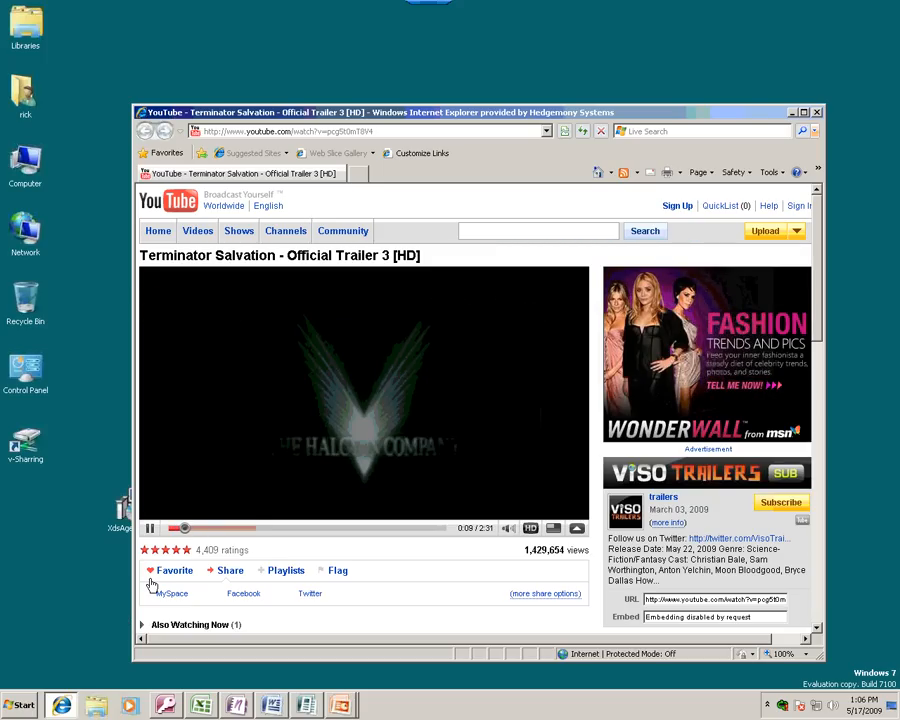
pyautogui.click(150, 528)
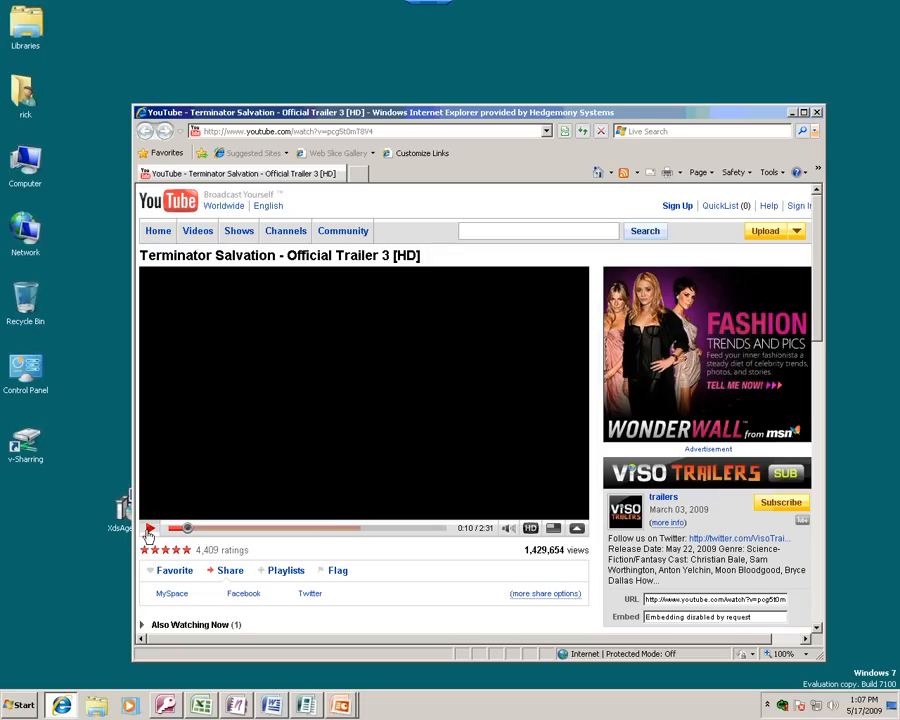
pyautogui.click(148, 528)
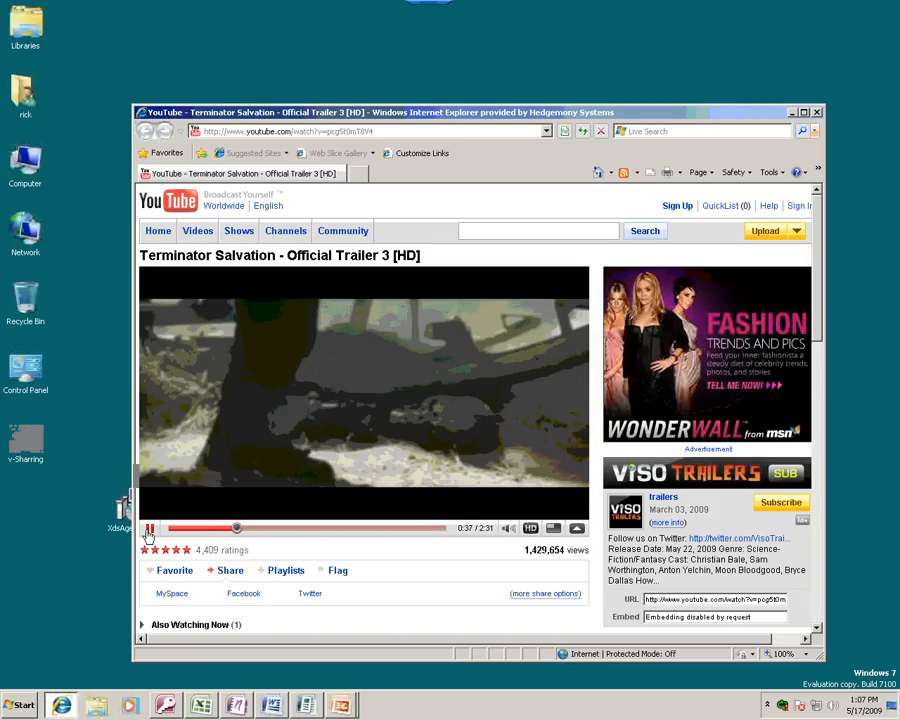
pyautogui.click(148, 528)
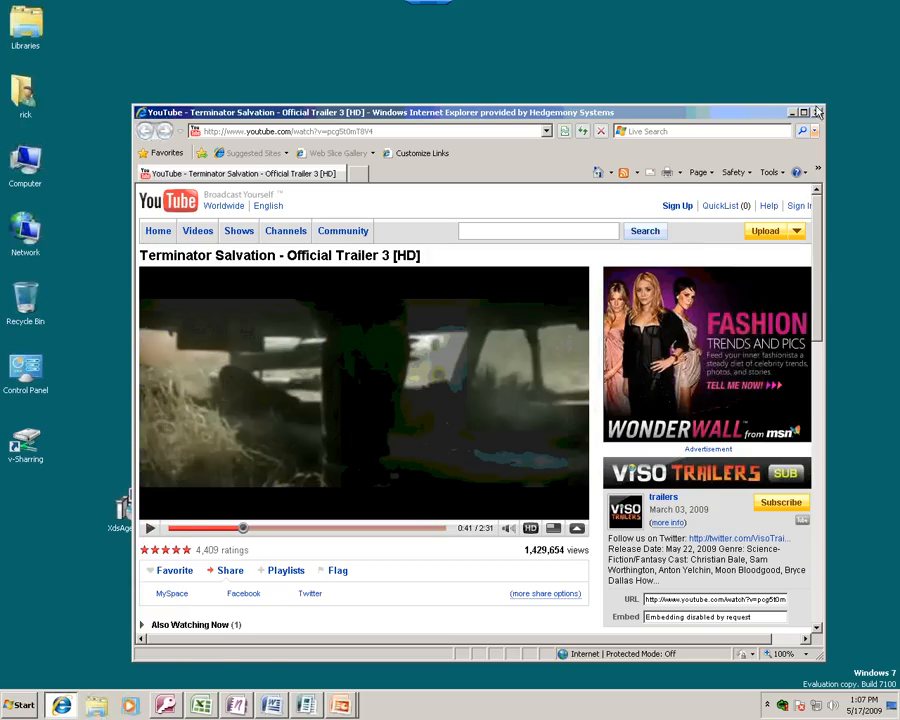
pyautogui.click(807, 111)
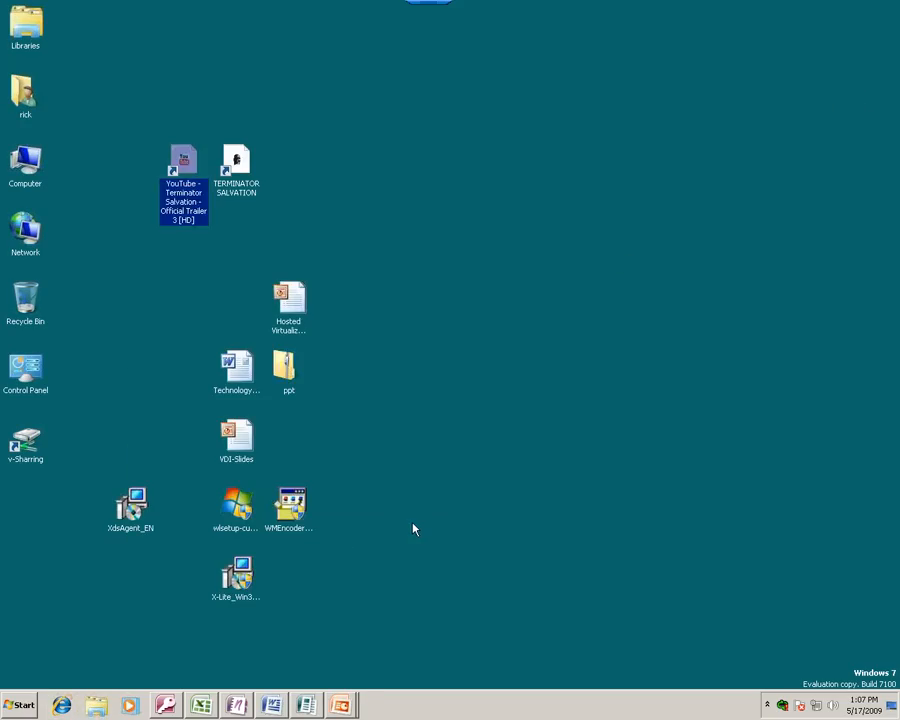
# - Deselect the desktop and reveal the Citrix vDesktops toolbar from the screen's top edge
pyautogui.click(414, 528)
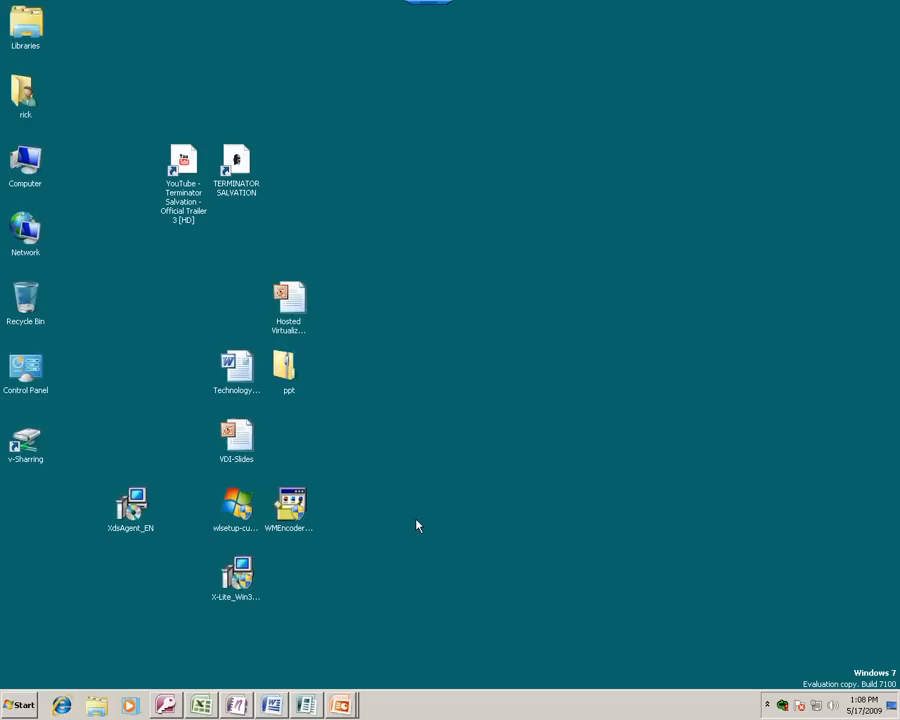
pyautogui.moveTo(490, 543)
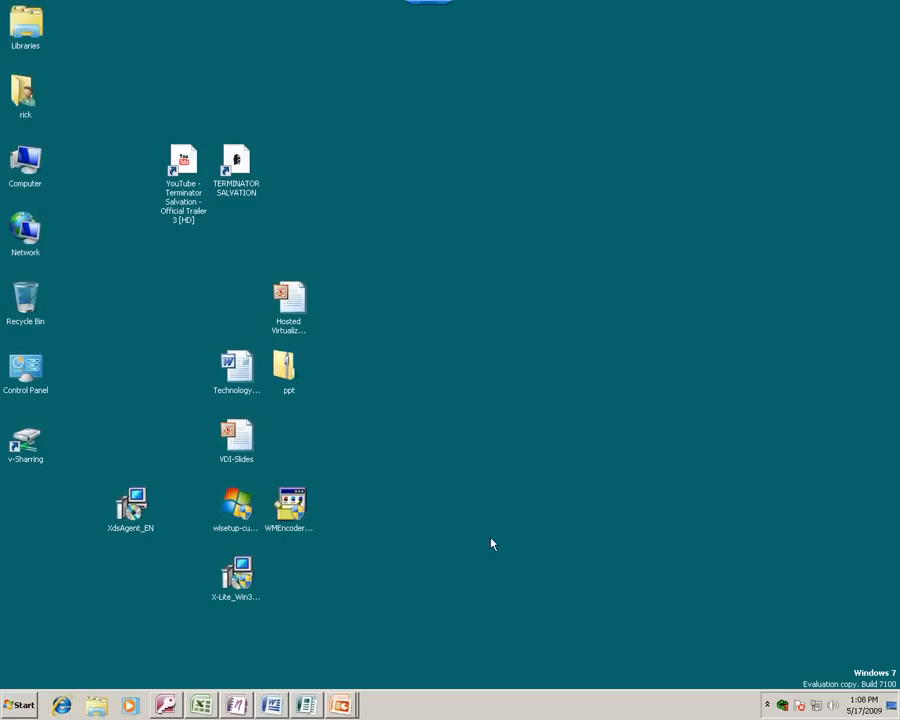
pyautogui.click(430, 5)
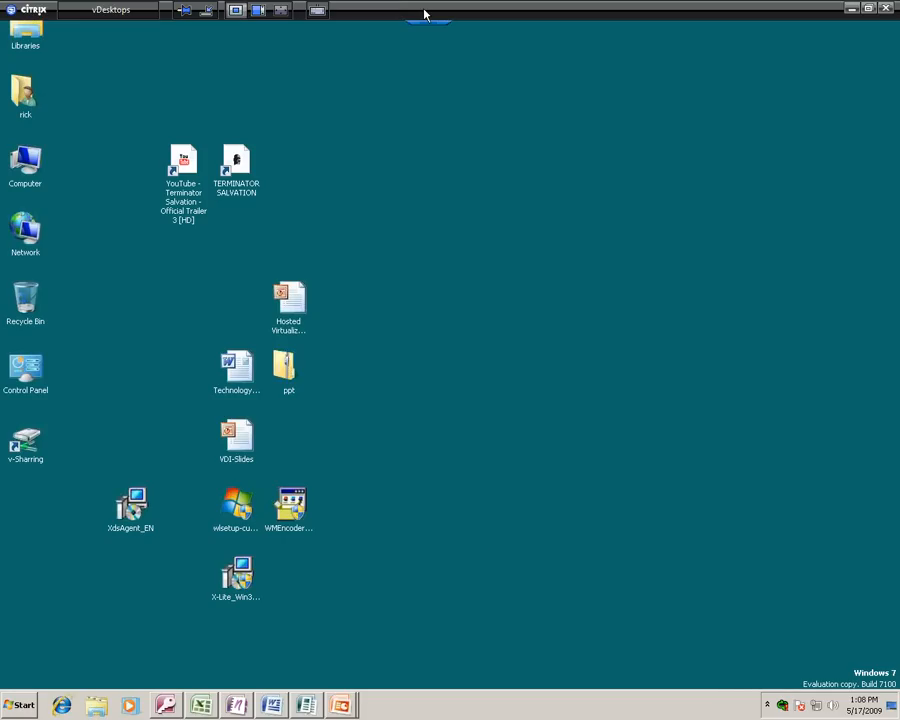